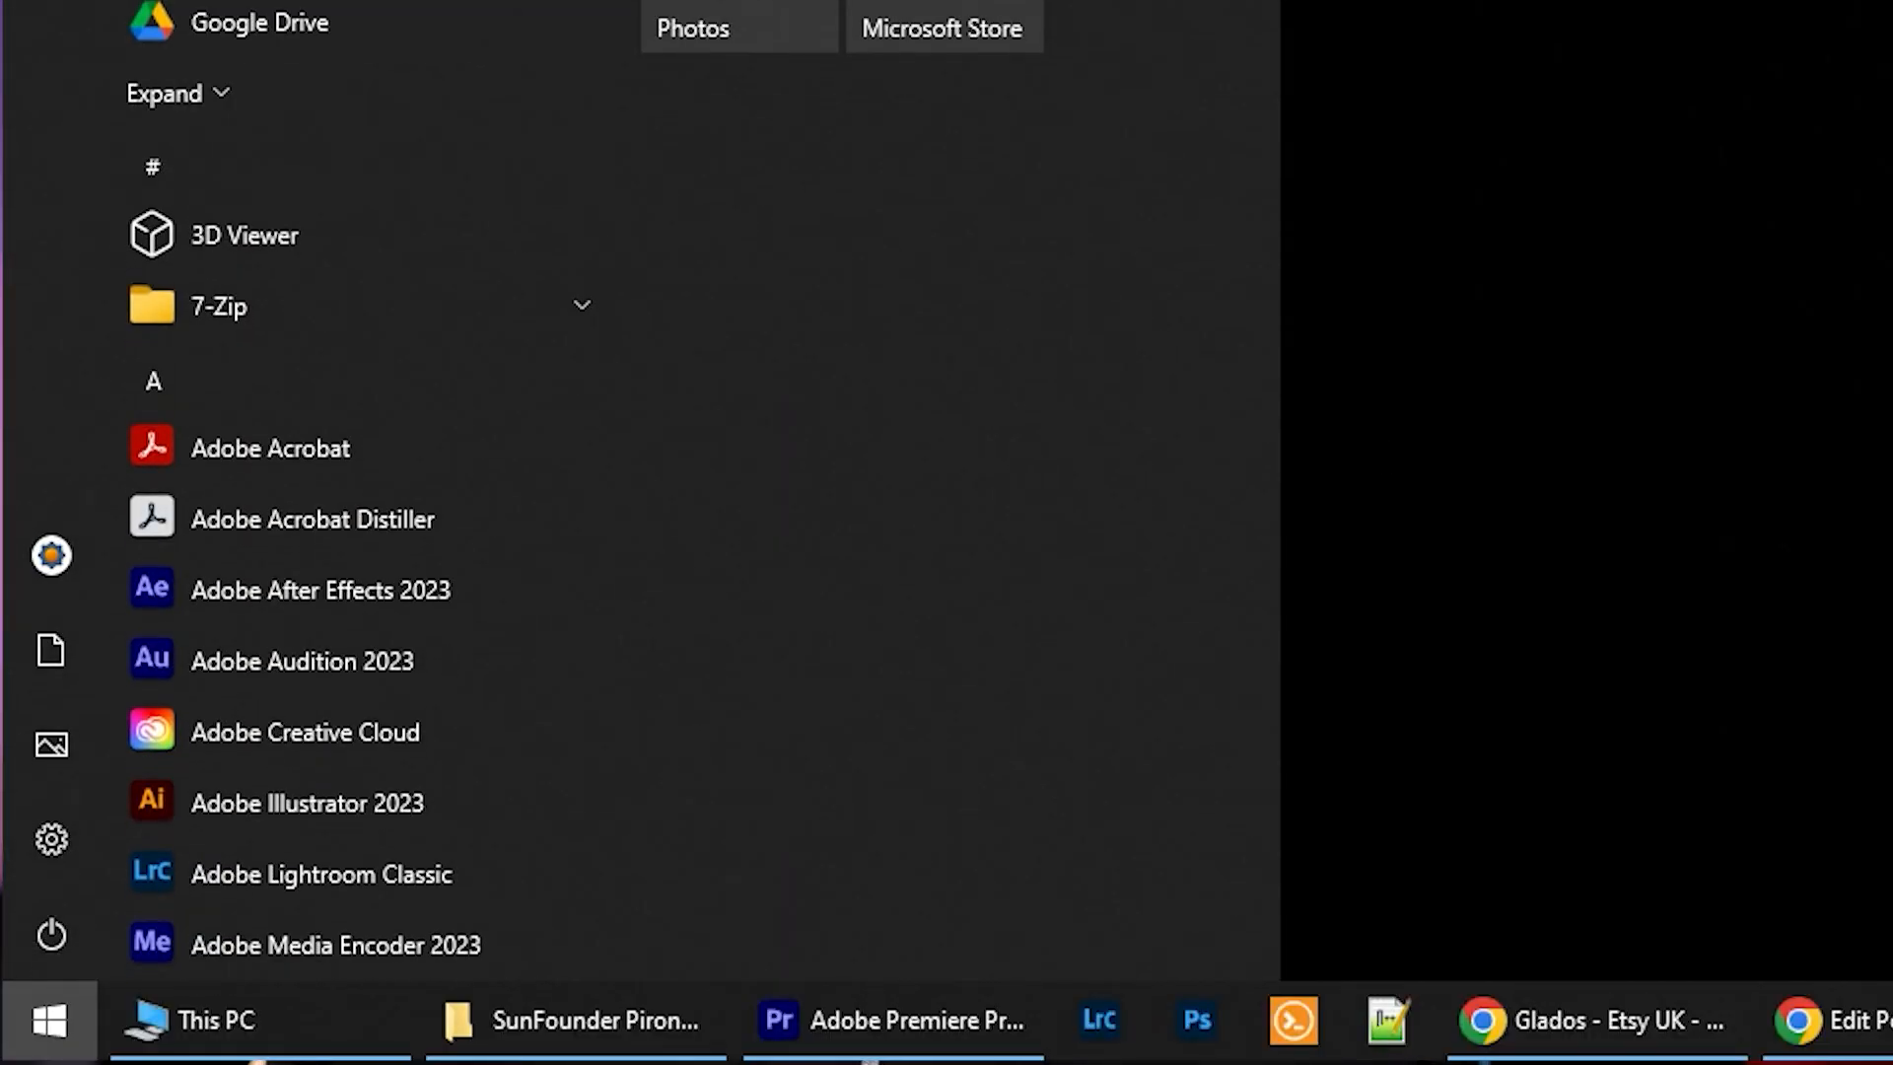
mouse_move(296, 108)
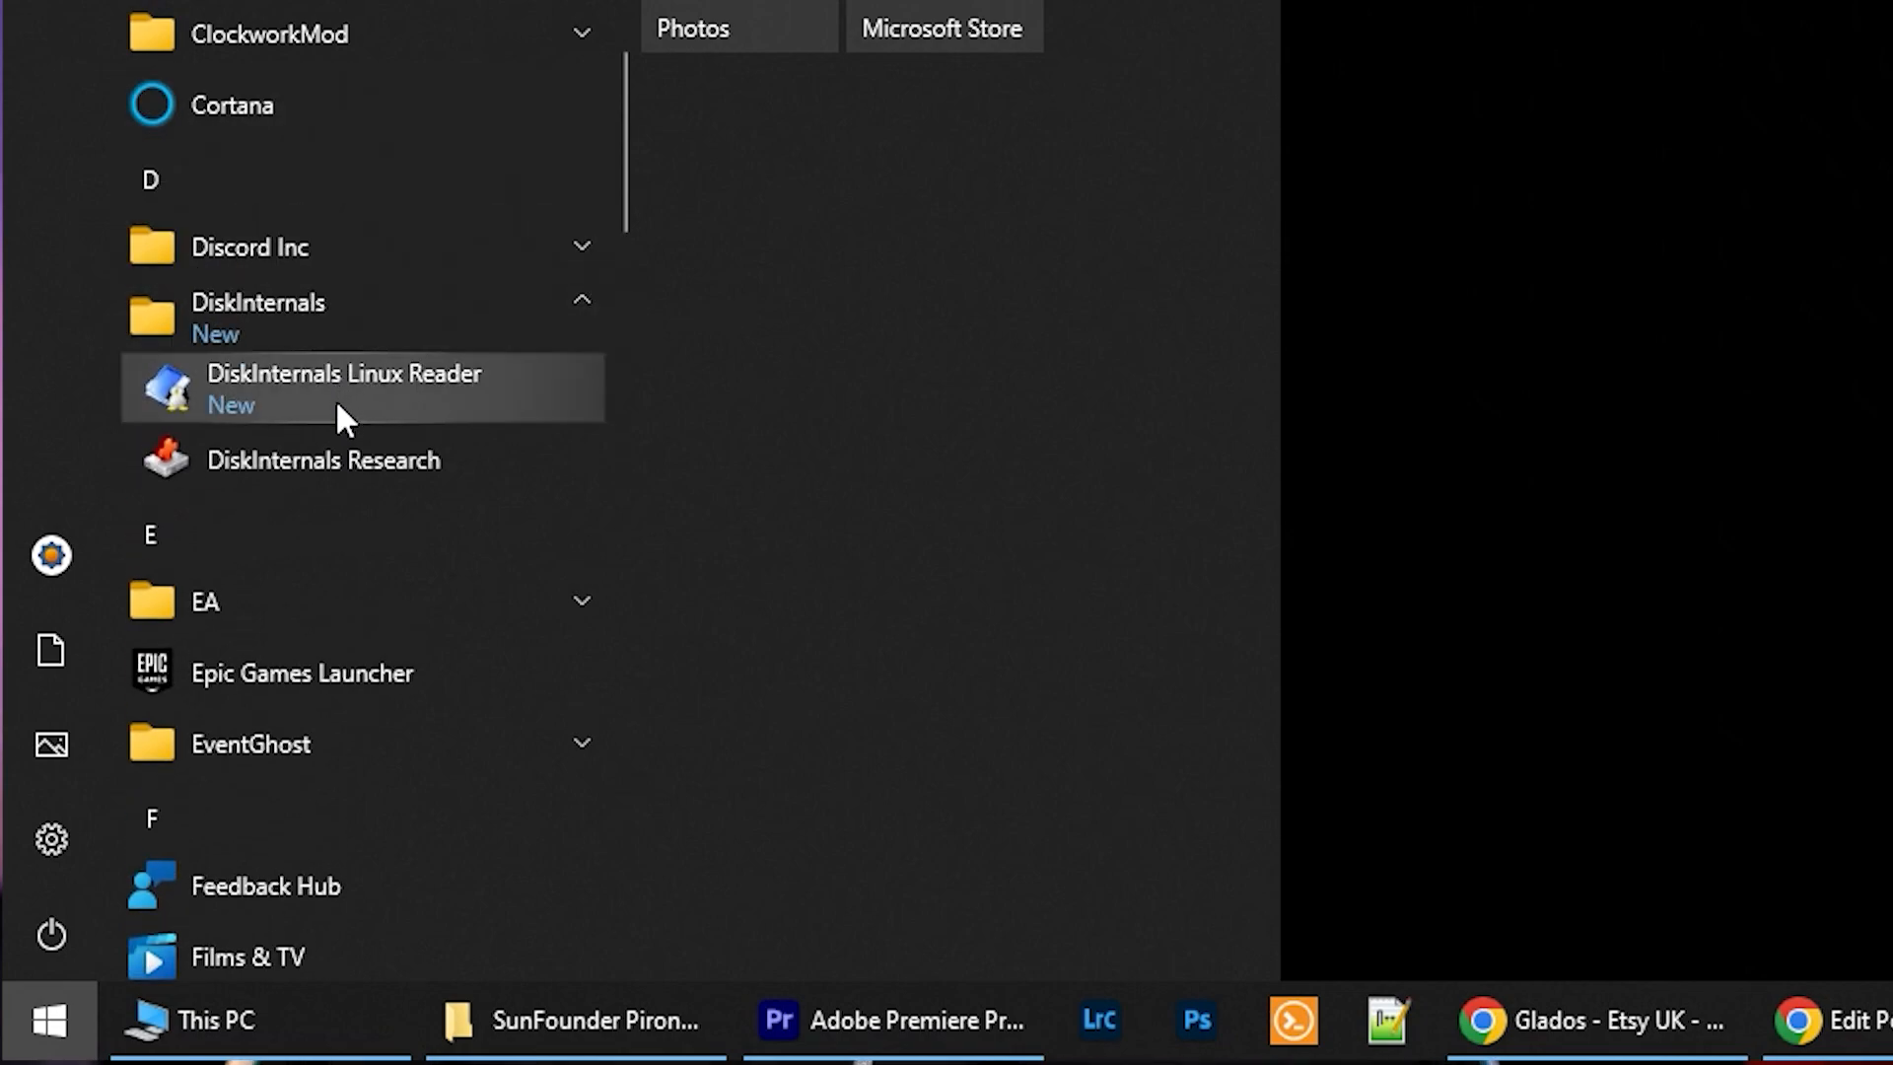
Launch DiskInternals Linux Reader from the expanded DiskInternals Start-menu folder.
click(343, 386)
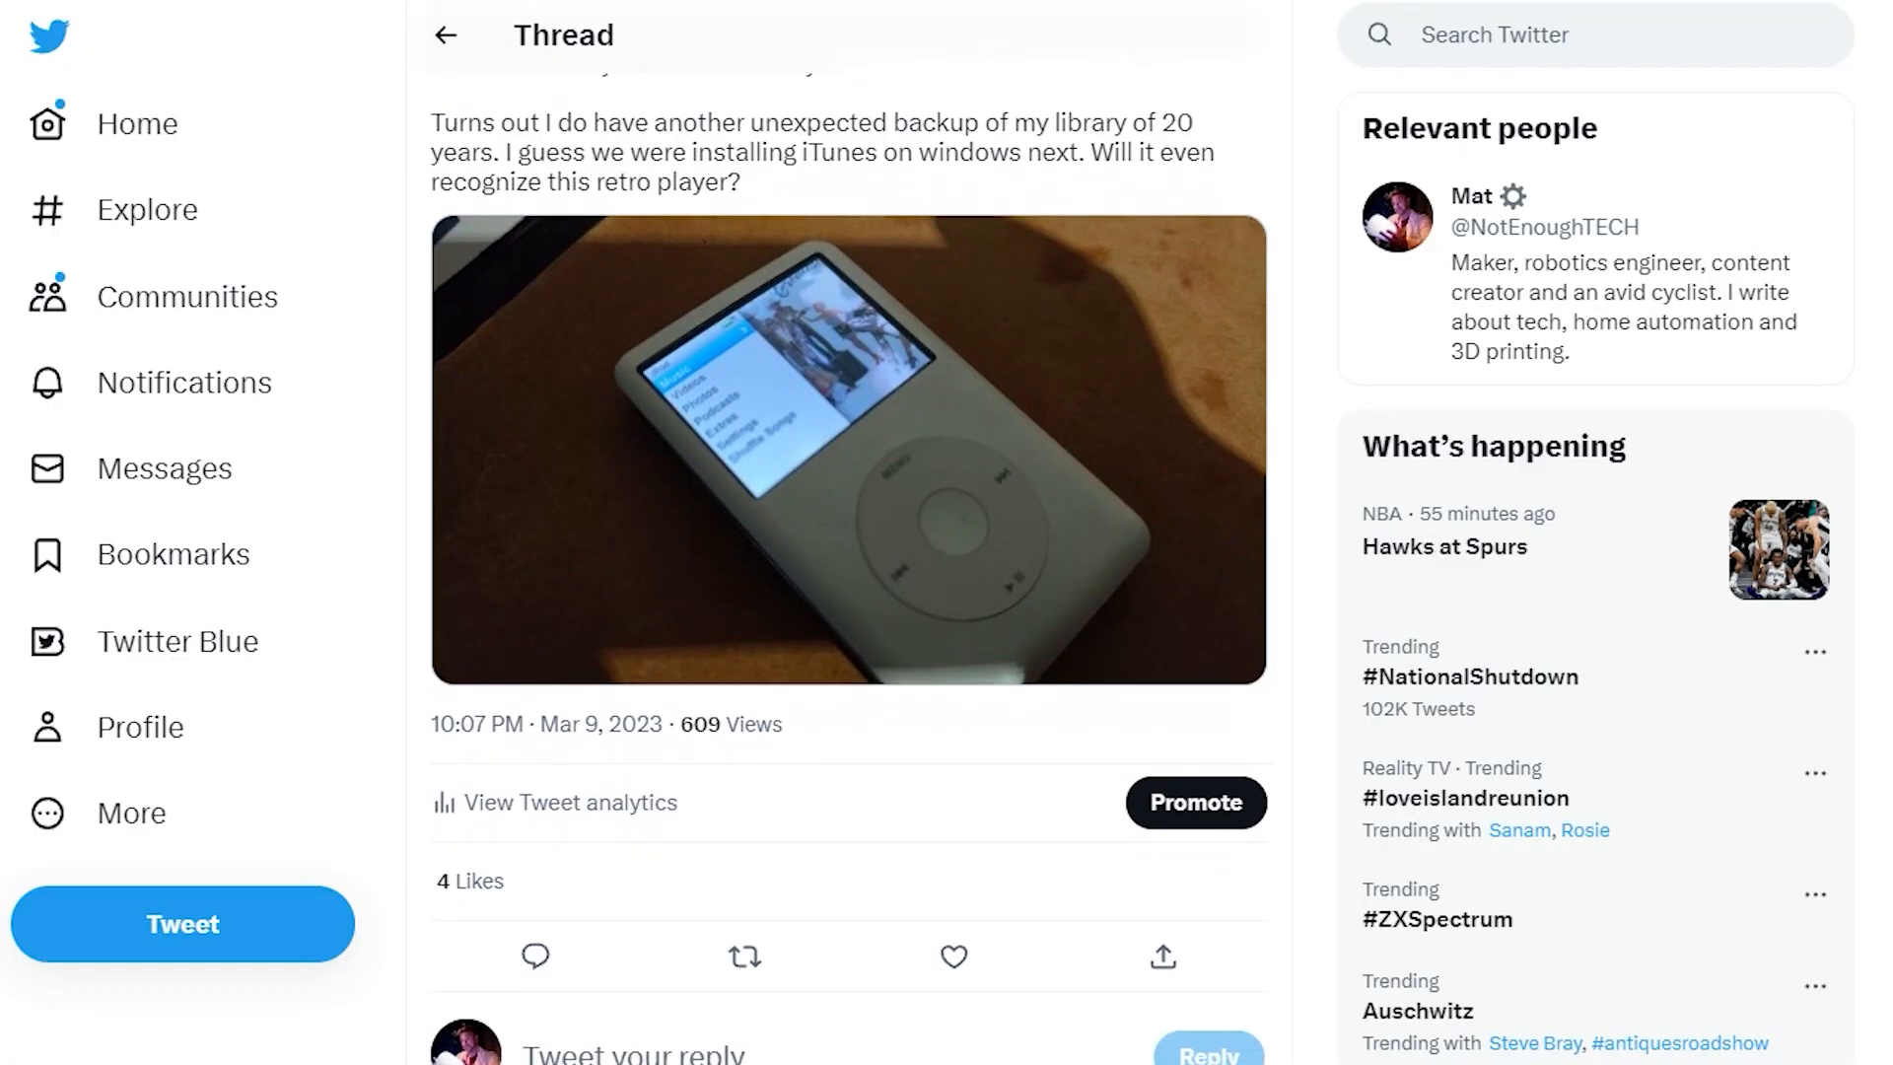
Scroll the Twitter thread to the reply about the old NAS Plex library and 1.8TB drive.
scroll(down, 3)
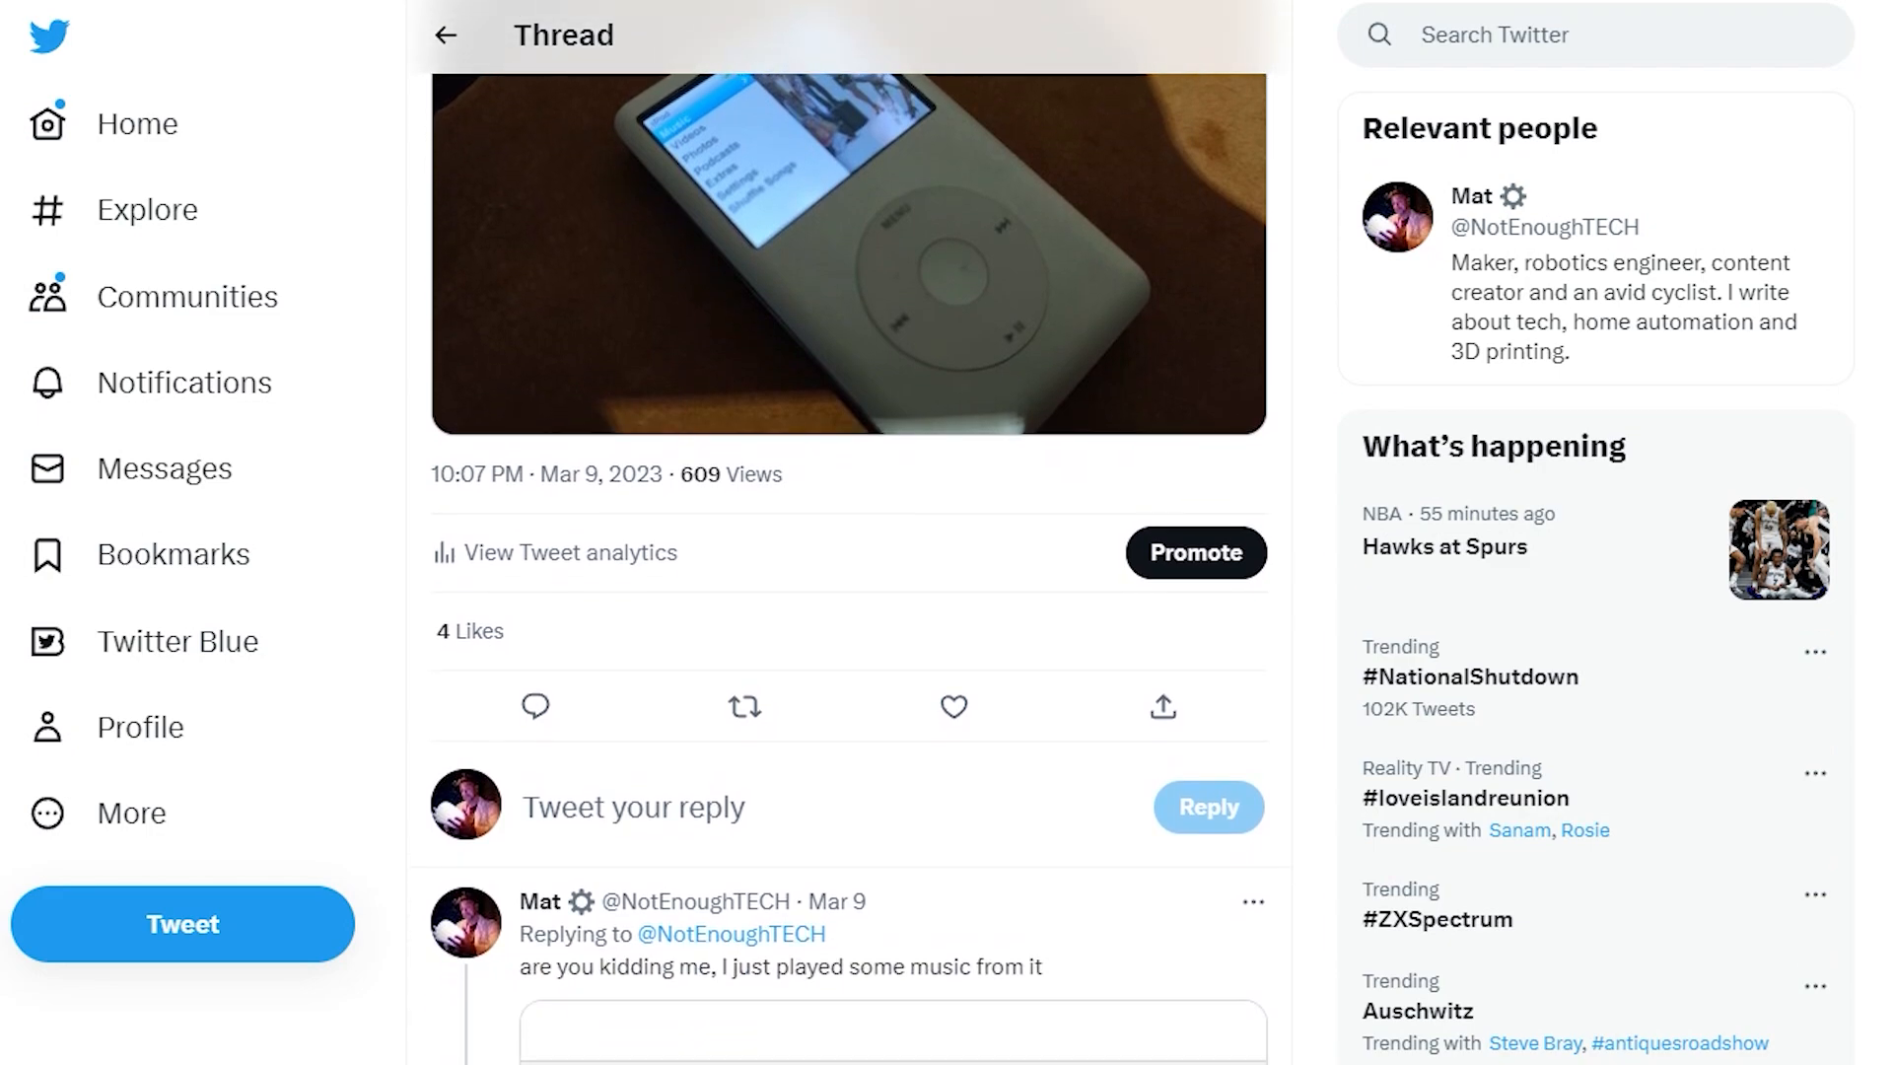
scroll(down, 3)
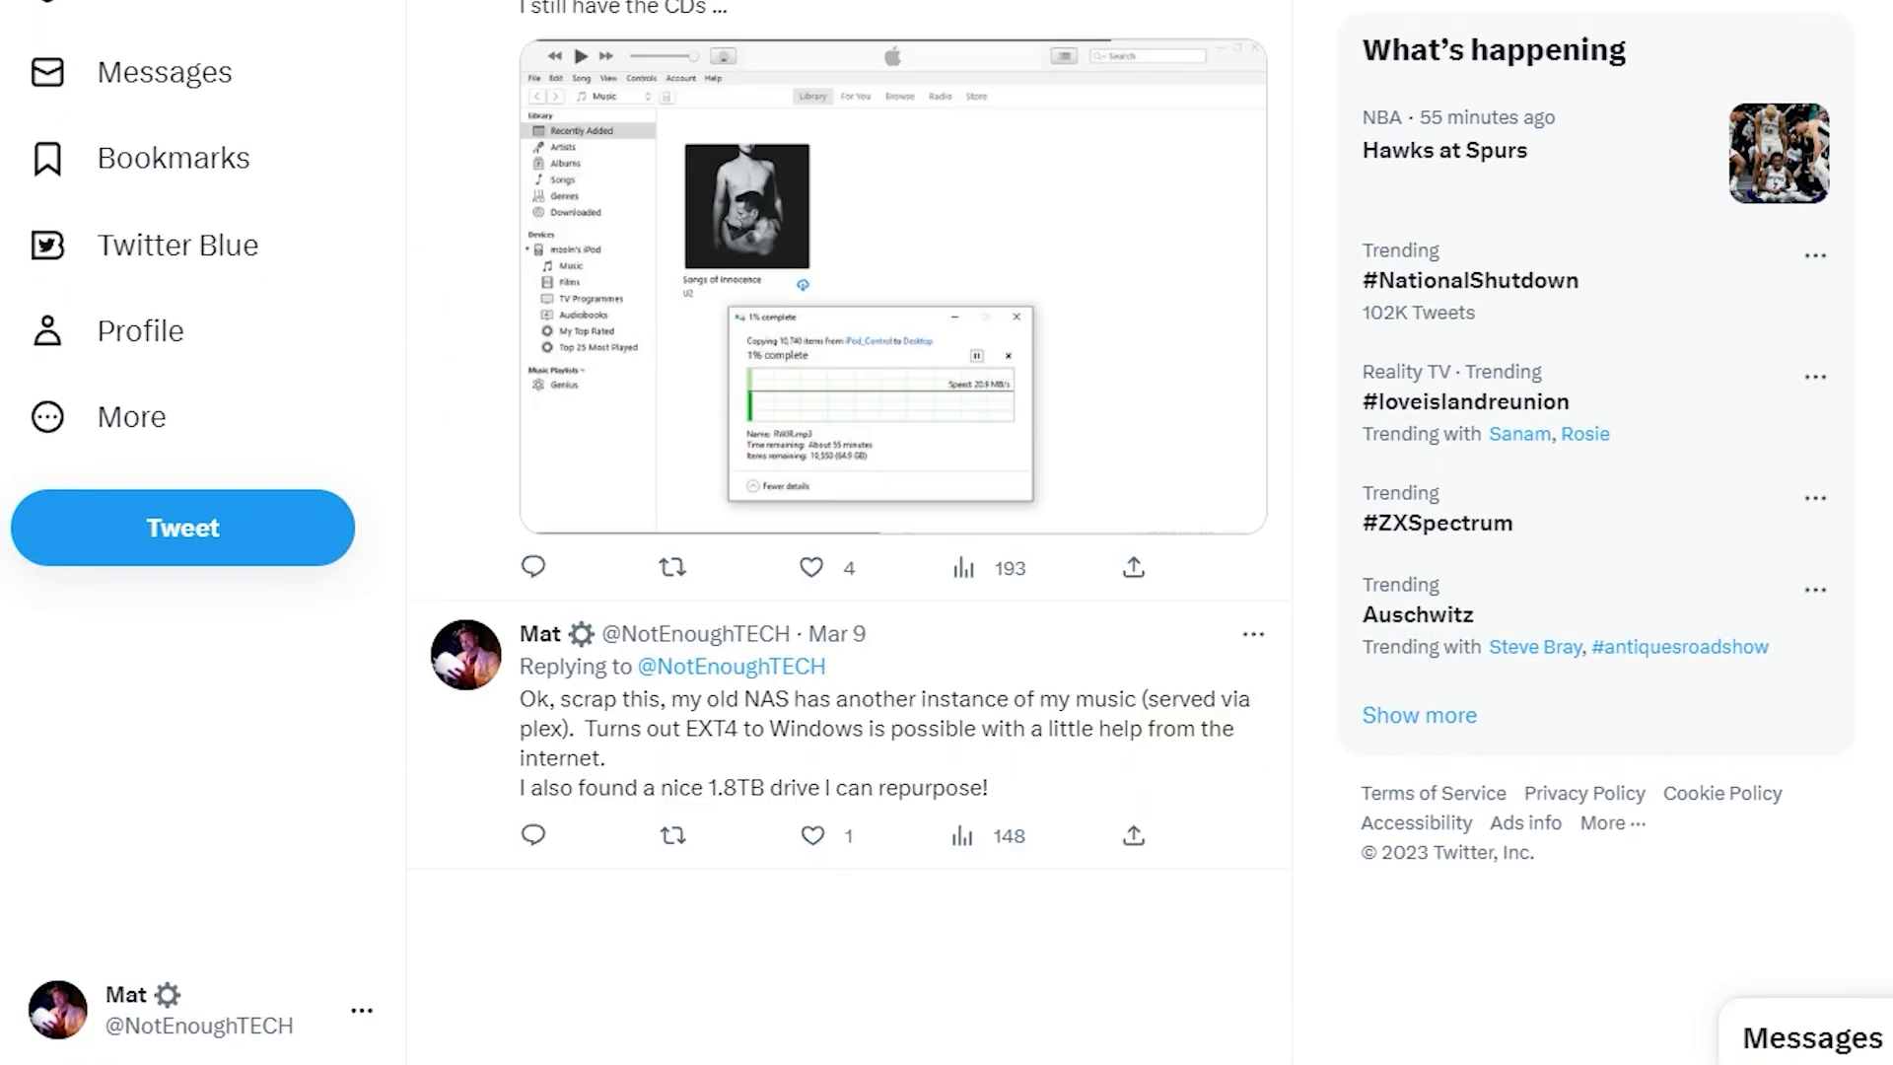
scroll(down, 3)
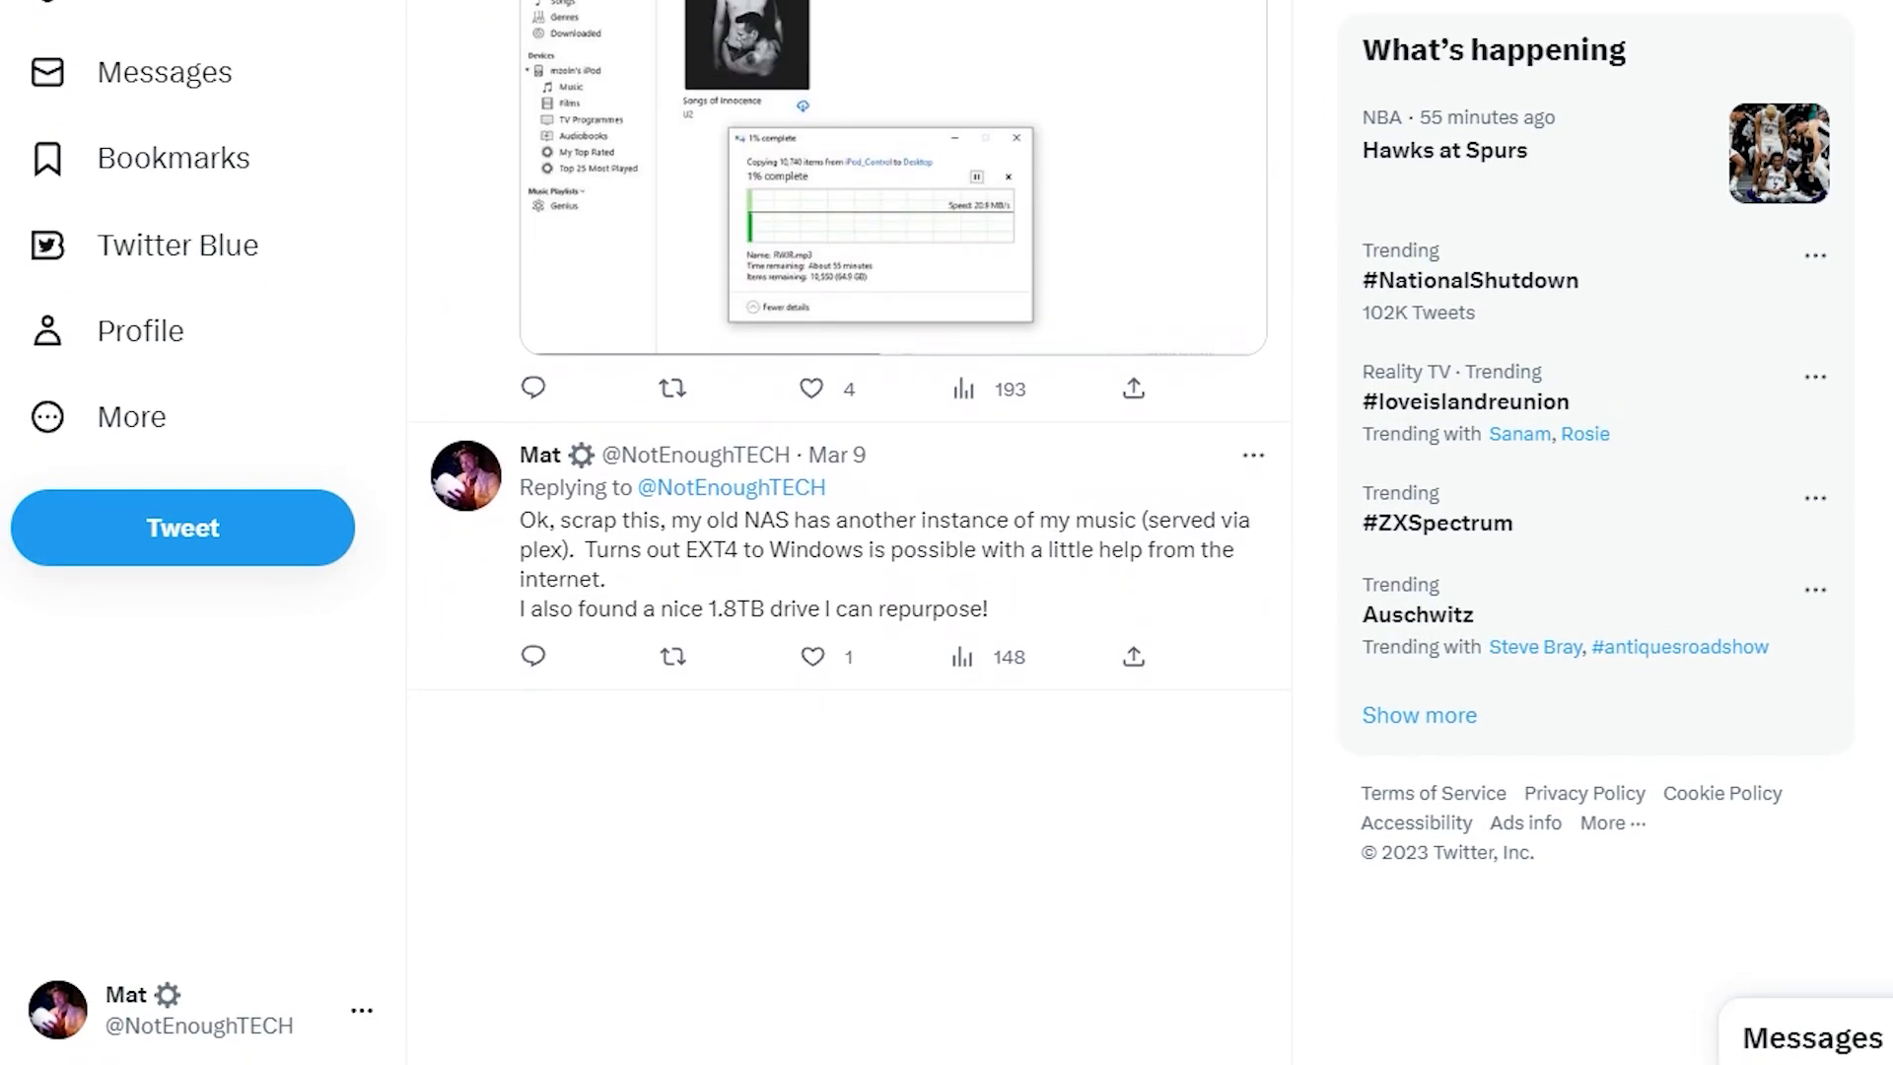
drag(646, 518, 1086, 550)
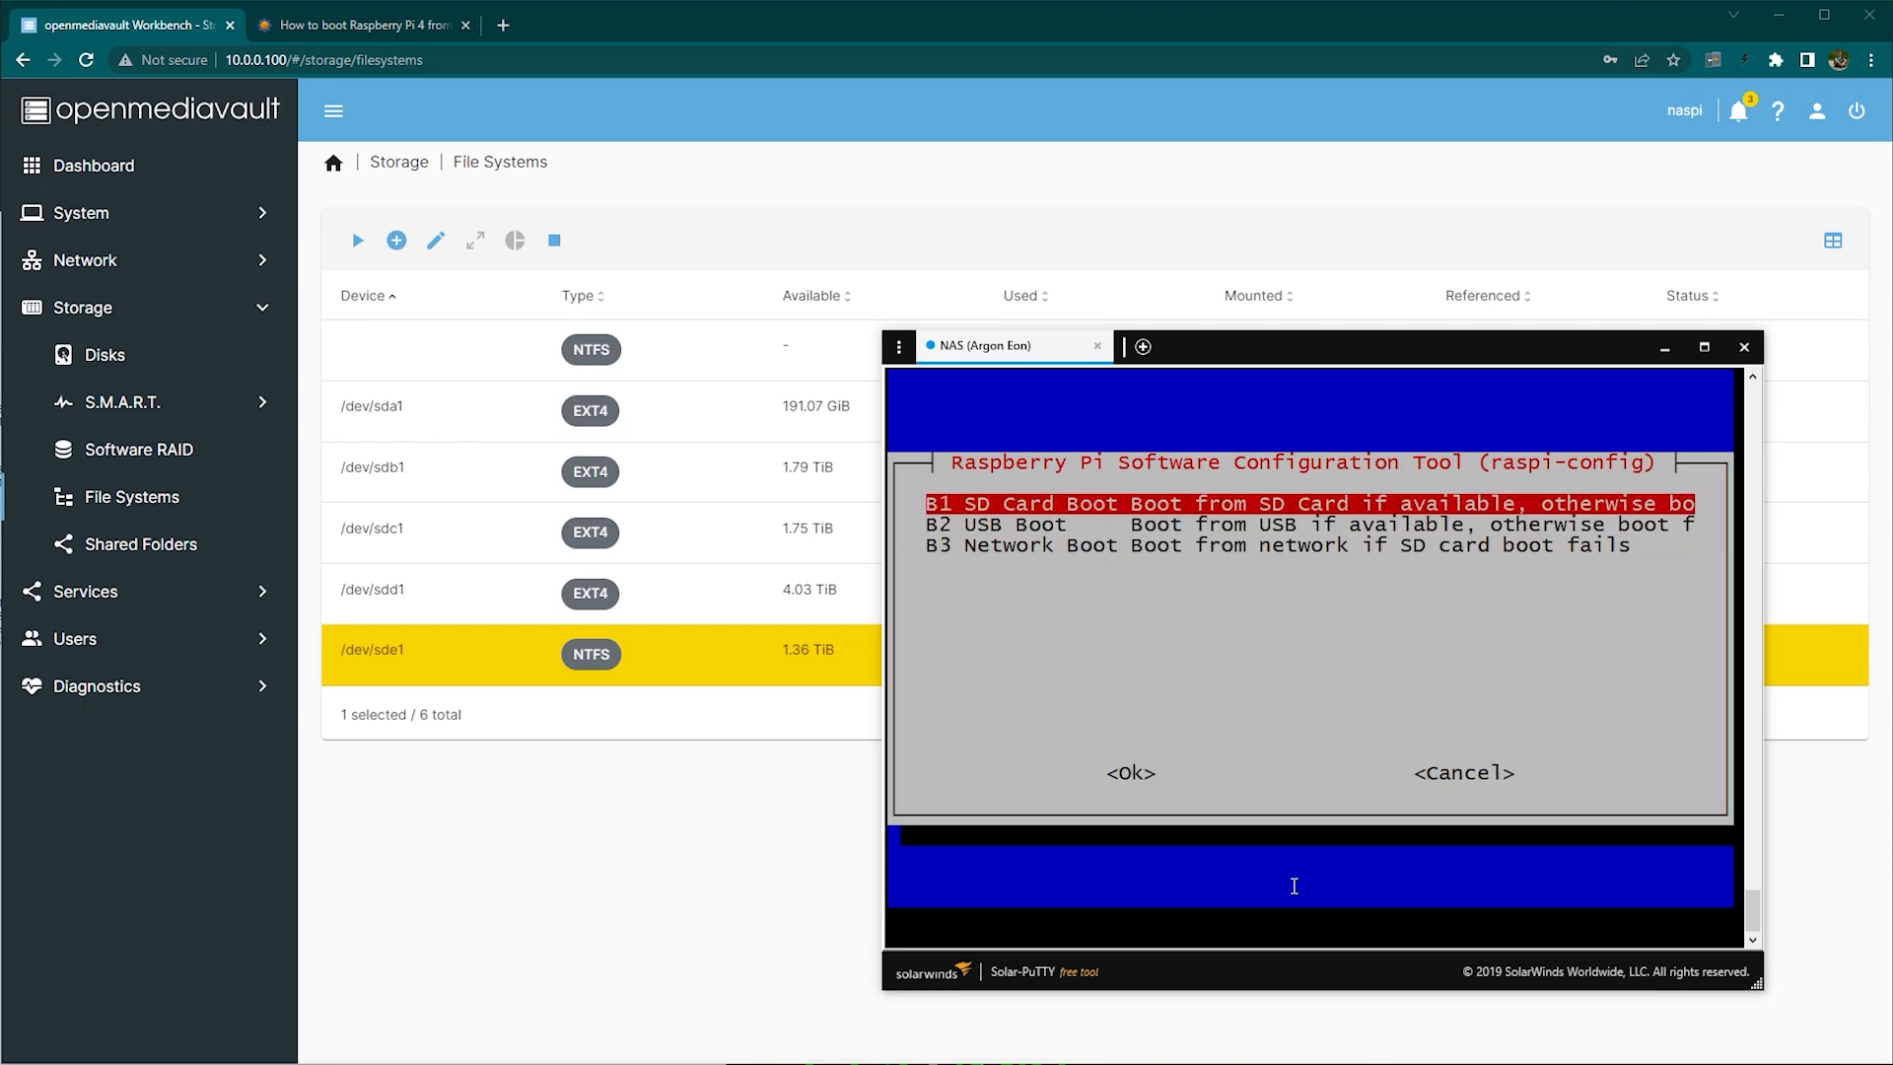
Confirm the USB boot order, apply the 2023-01-11 EEPROM update and install rpi-clone to /usr/local/sbin.
key(Down)
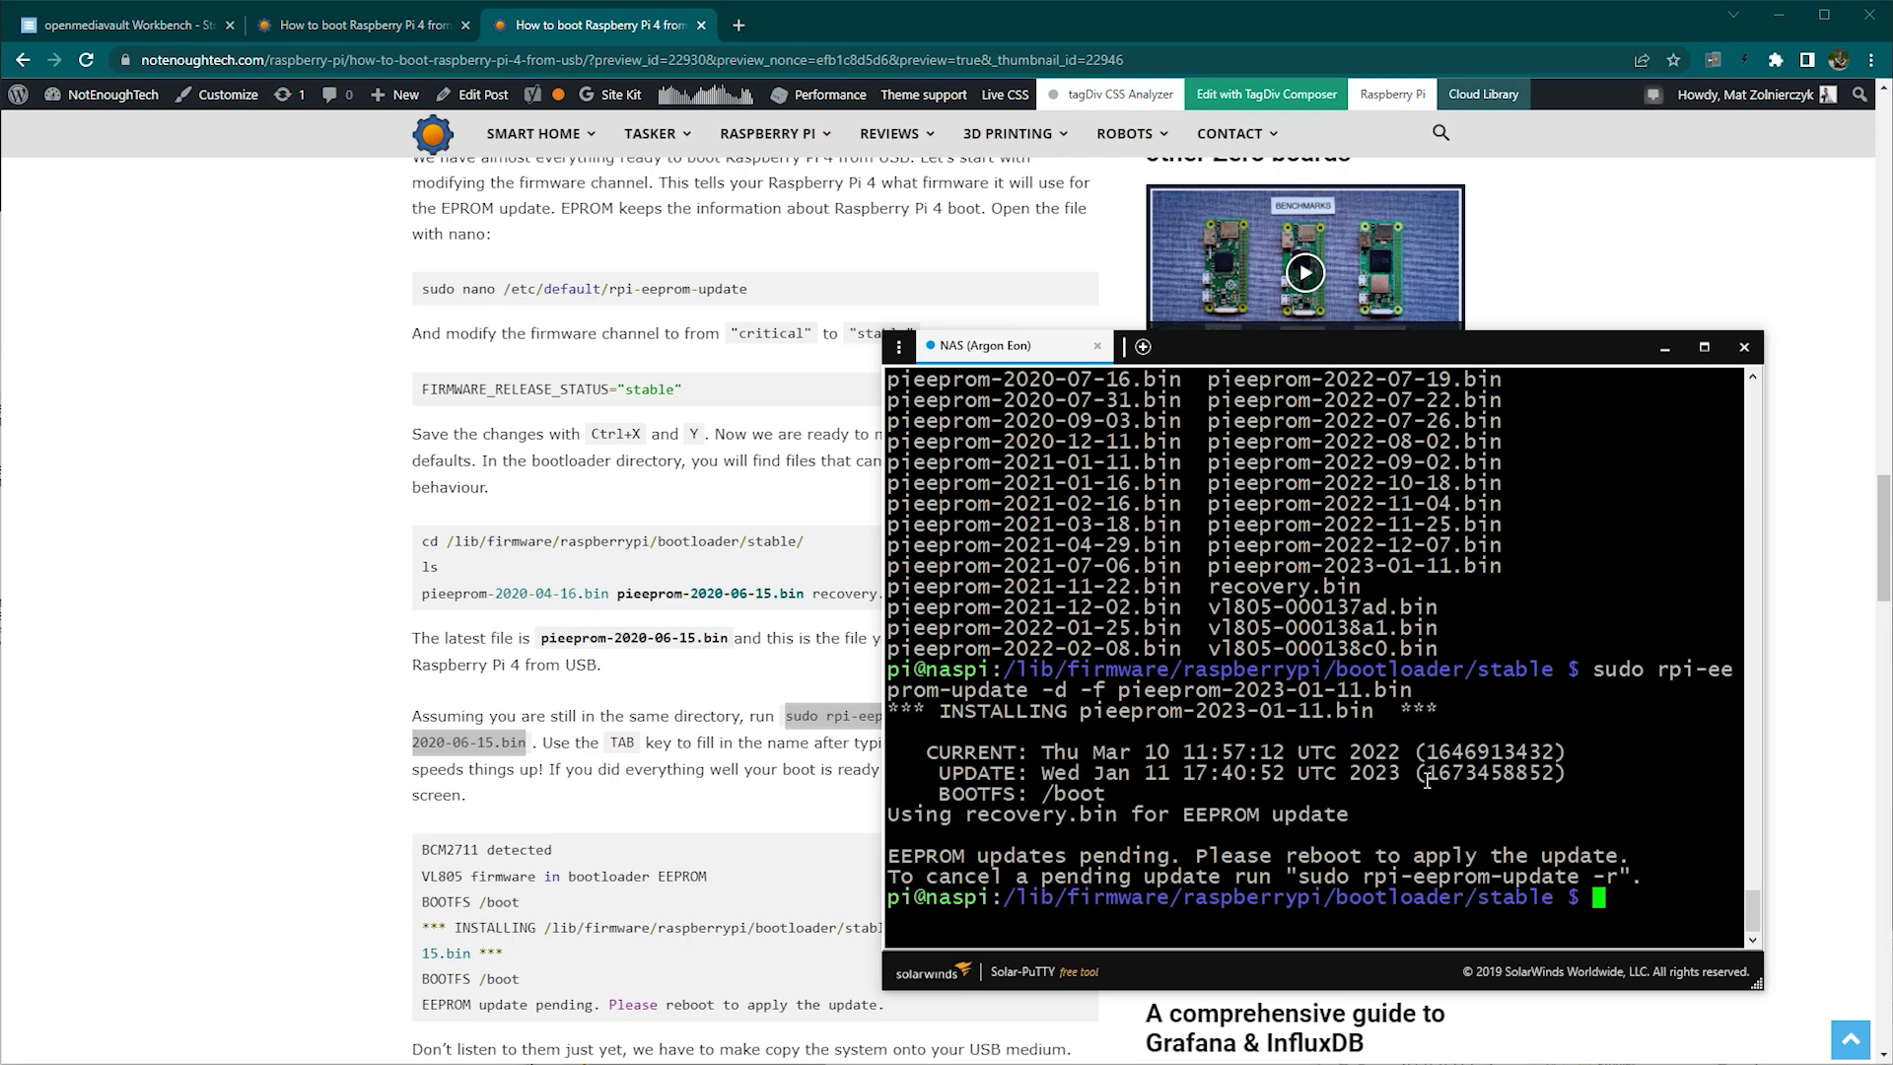
mouse_move(337, 854)
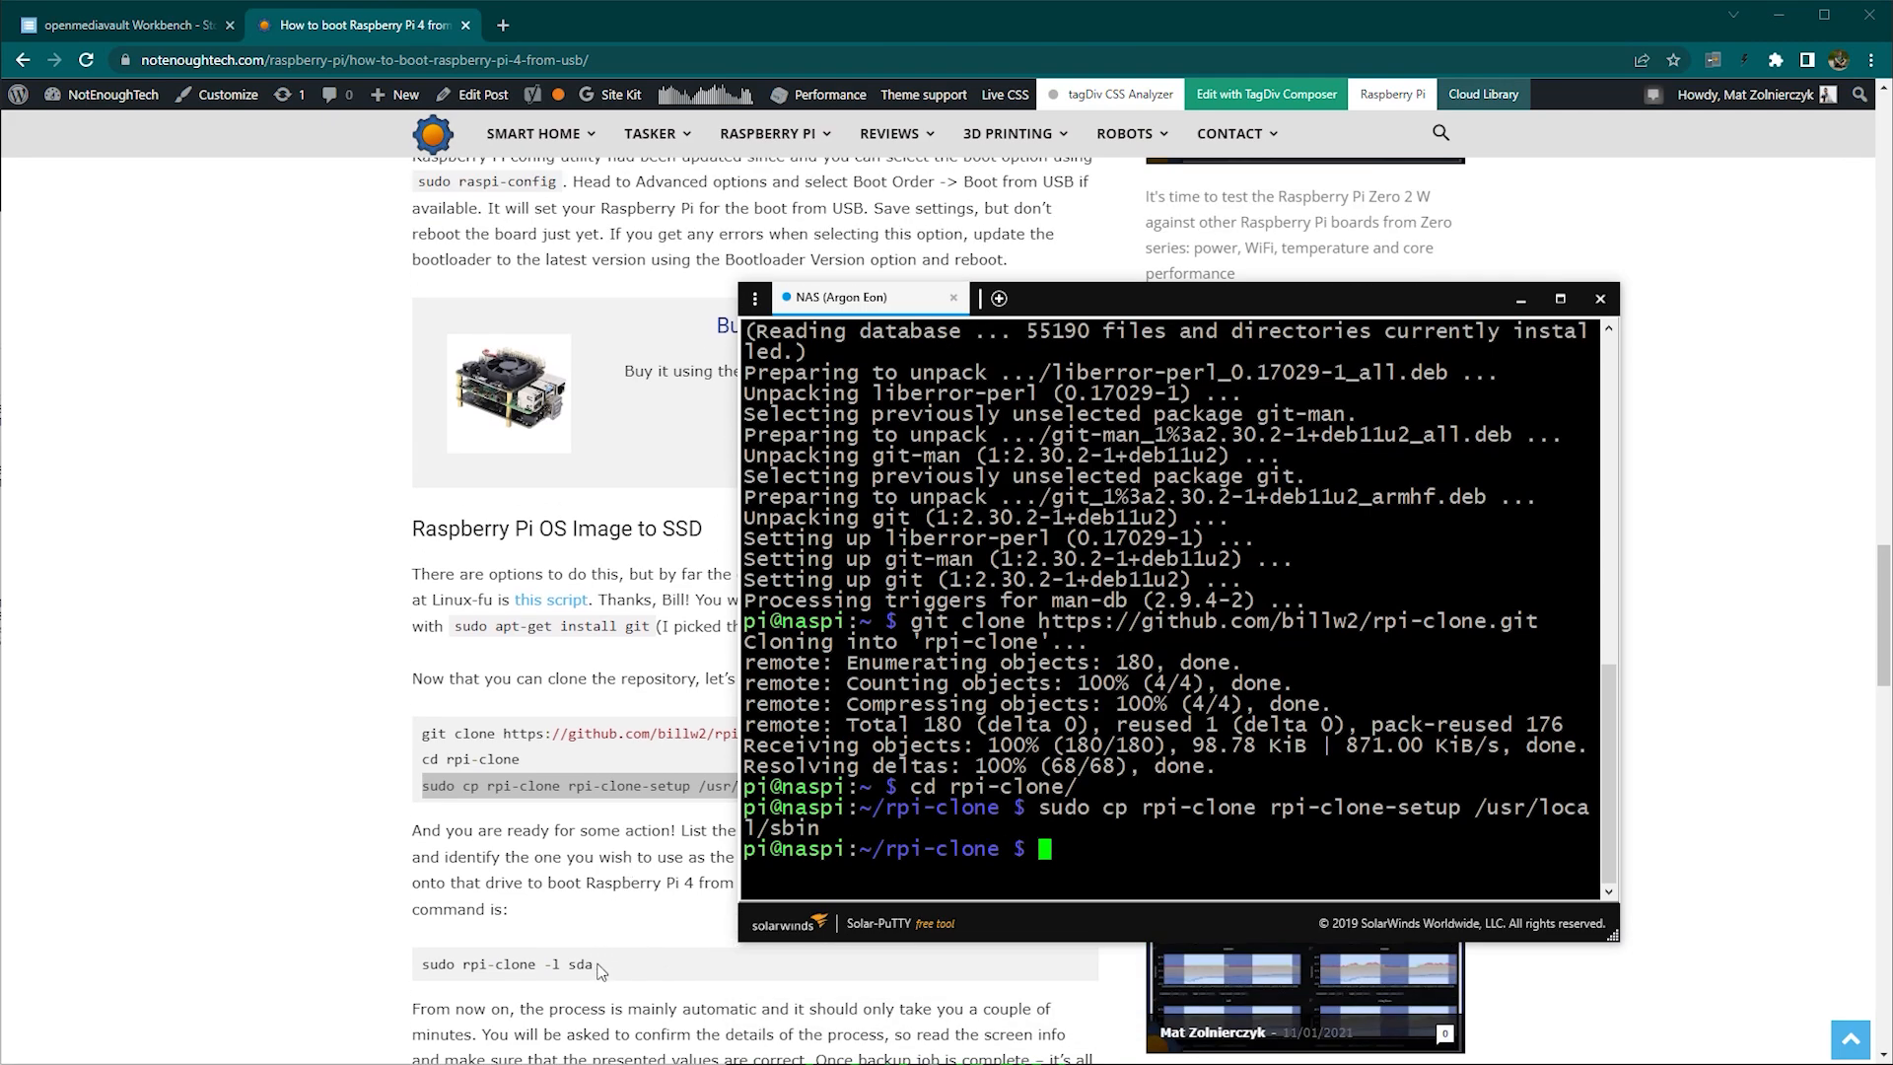
click(1600, 298)
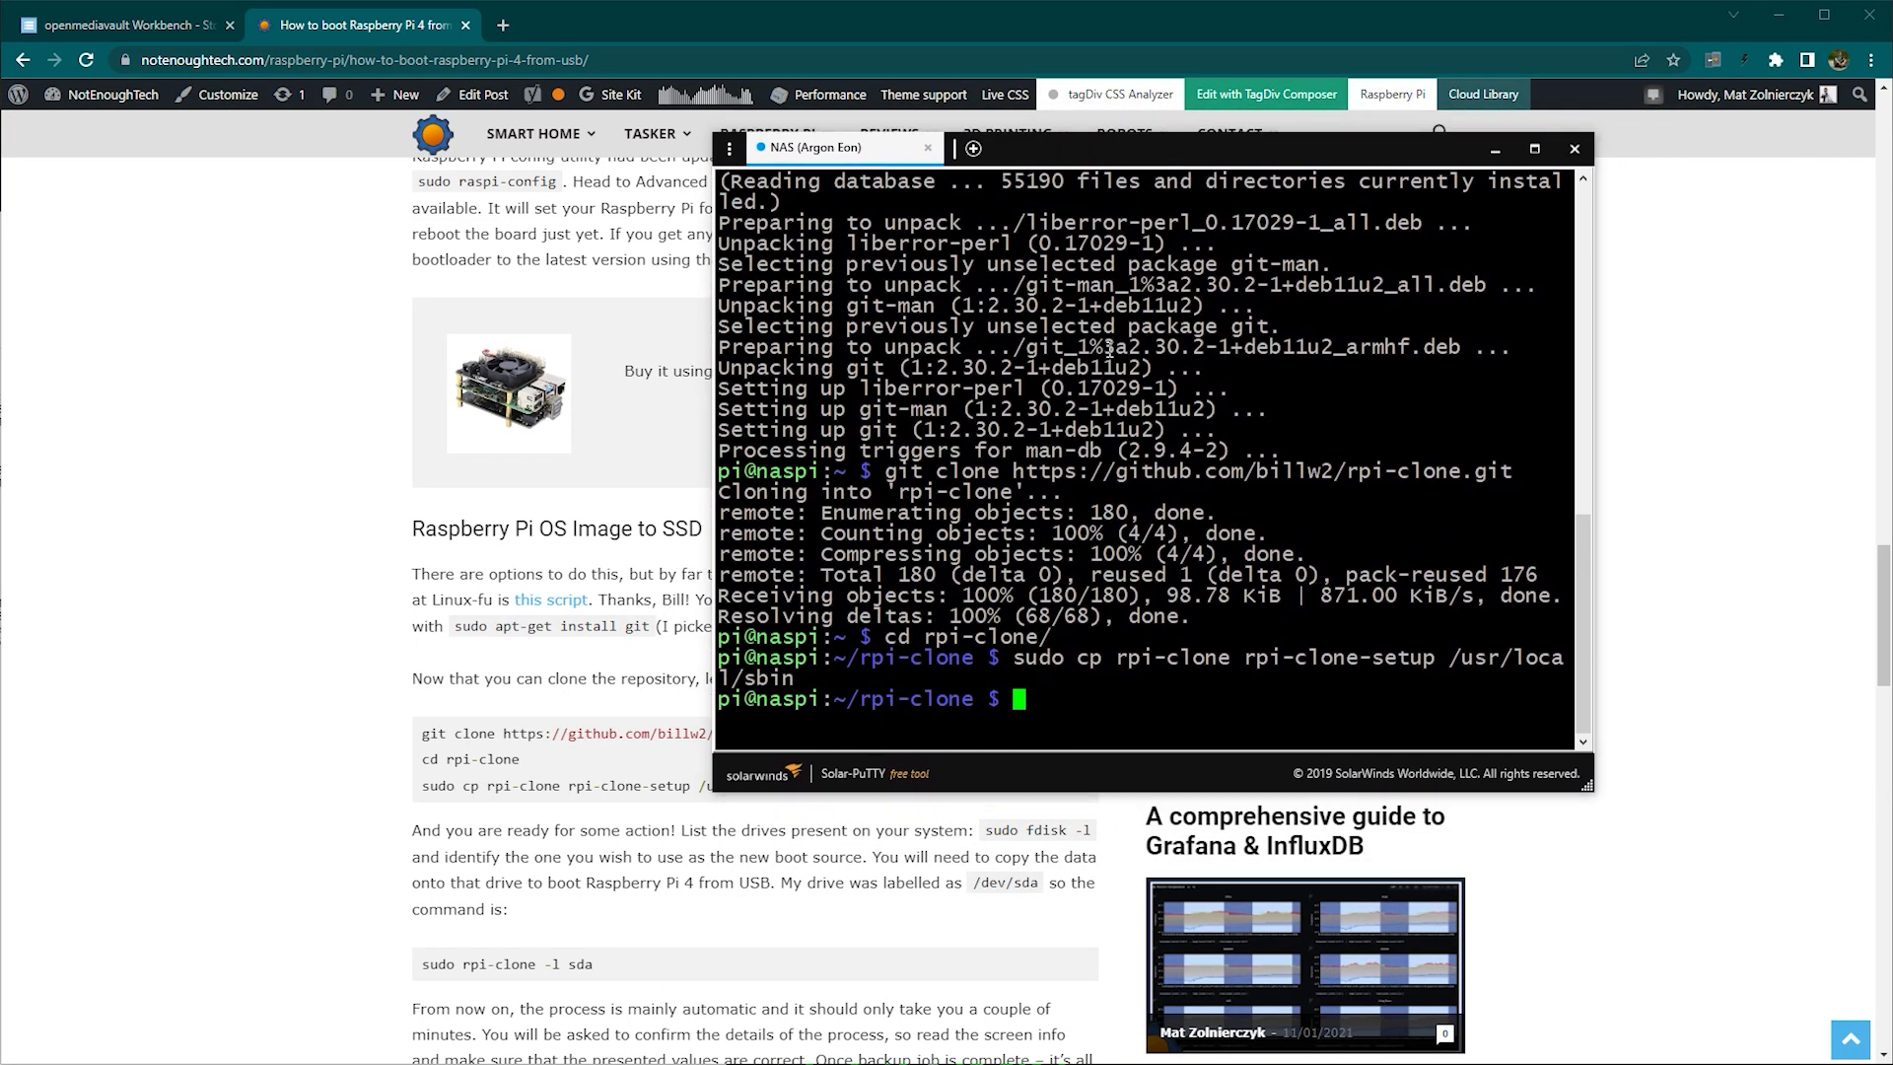
click(114, 24)
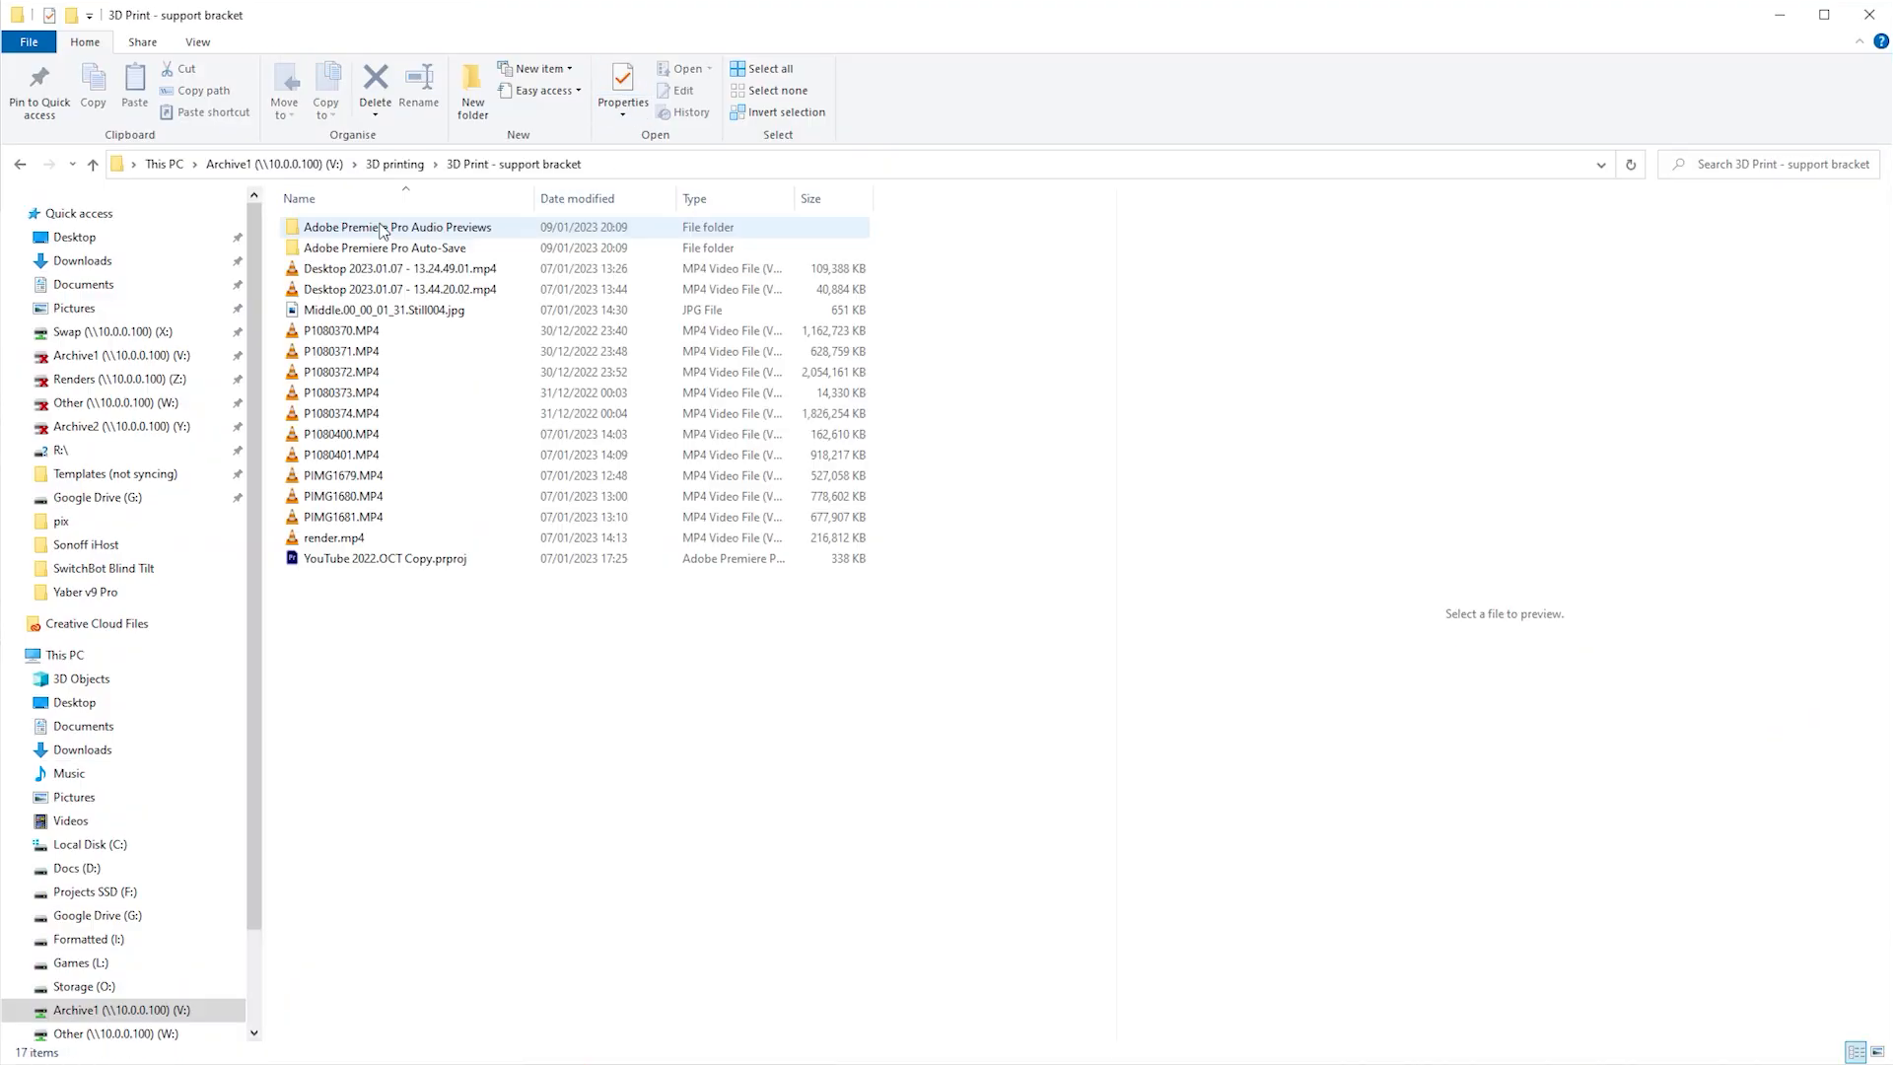
Browse Archive1 (V:) to the 3D Print - support bracket folder.
click(85, 986)
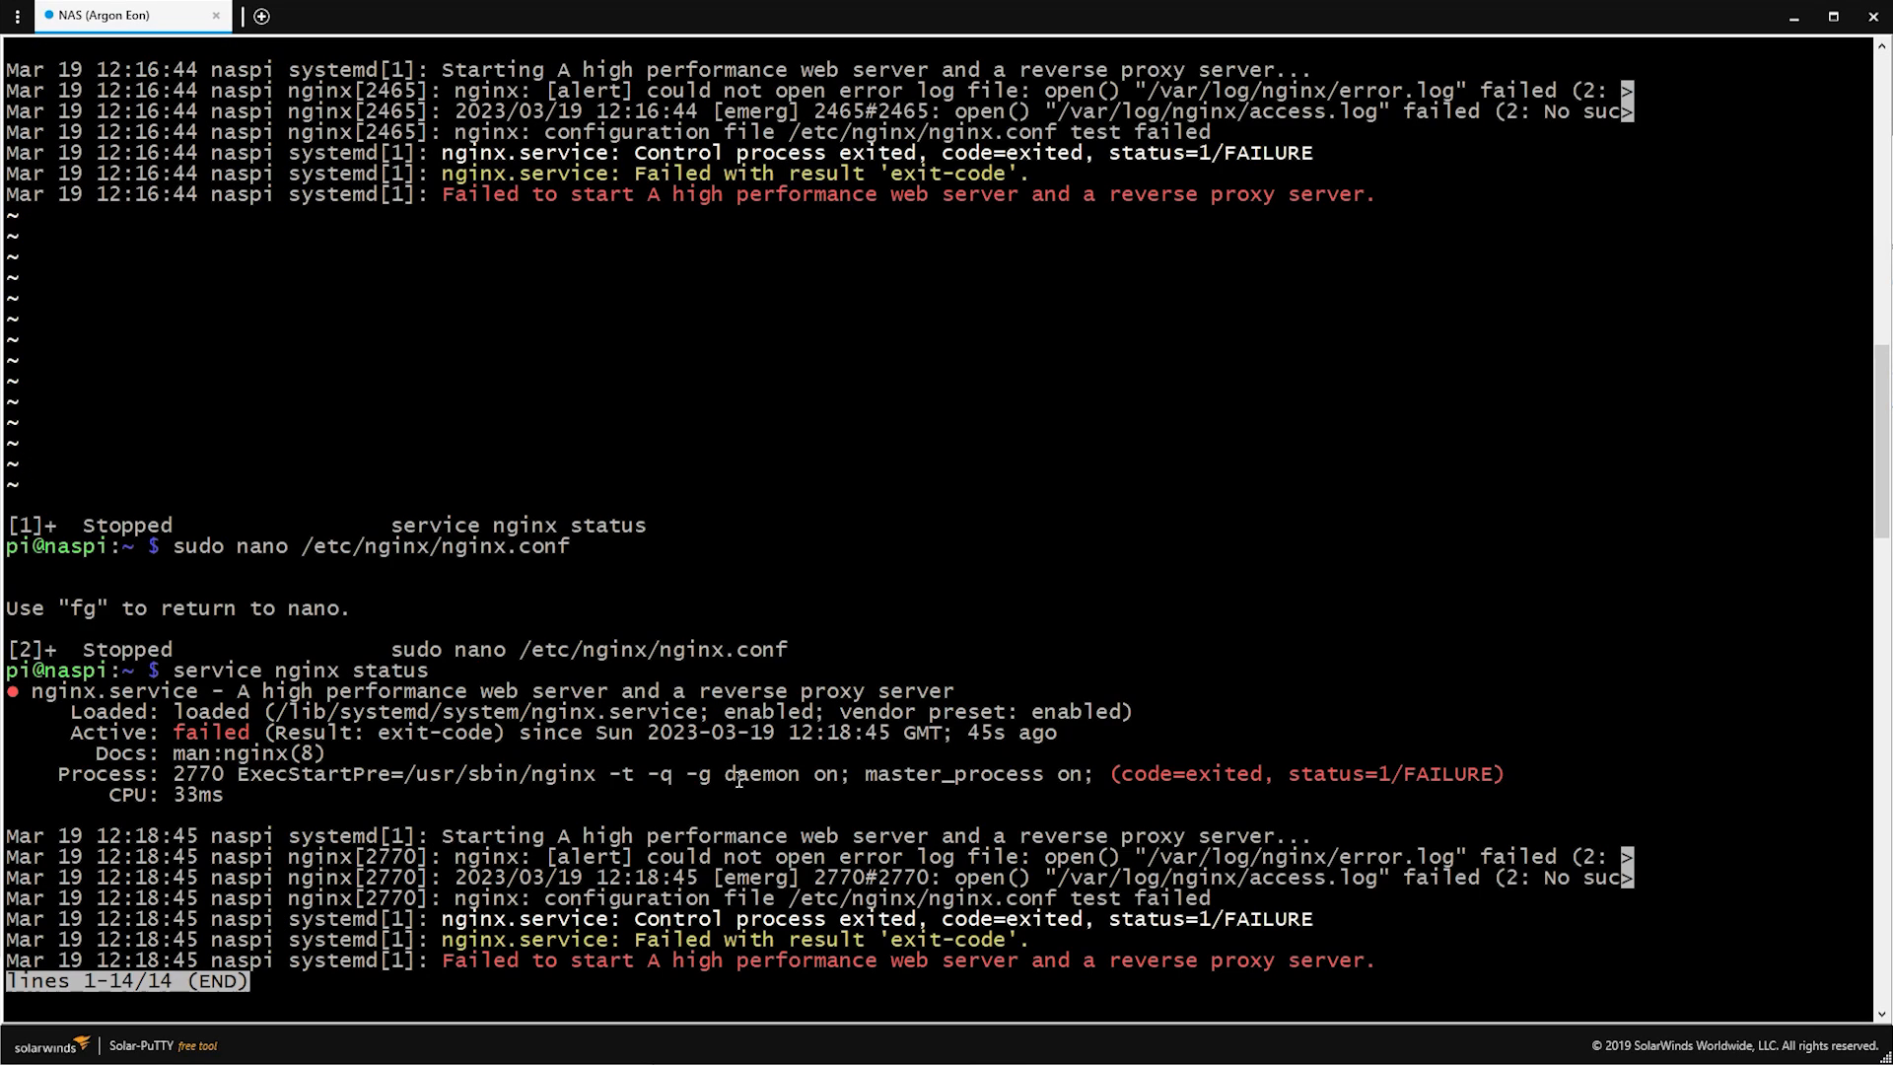
Create /var/log/nginx with error.log and access.log and restart nginx to active state.
scroll(down, 3)
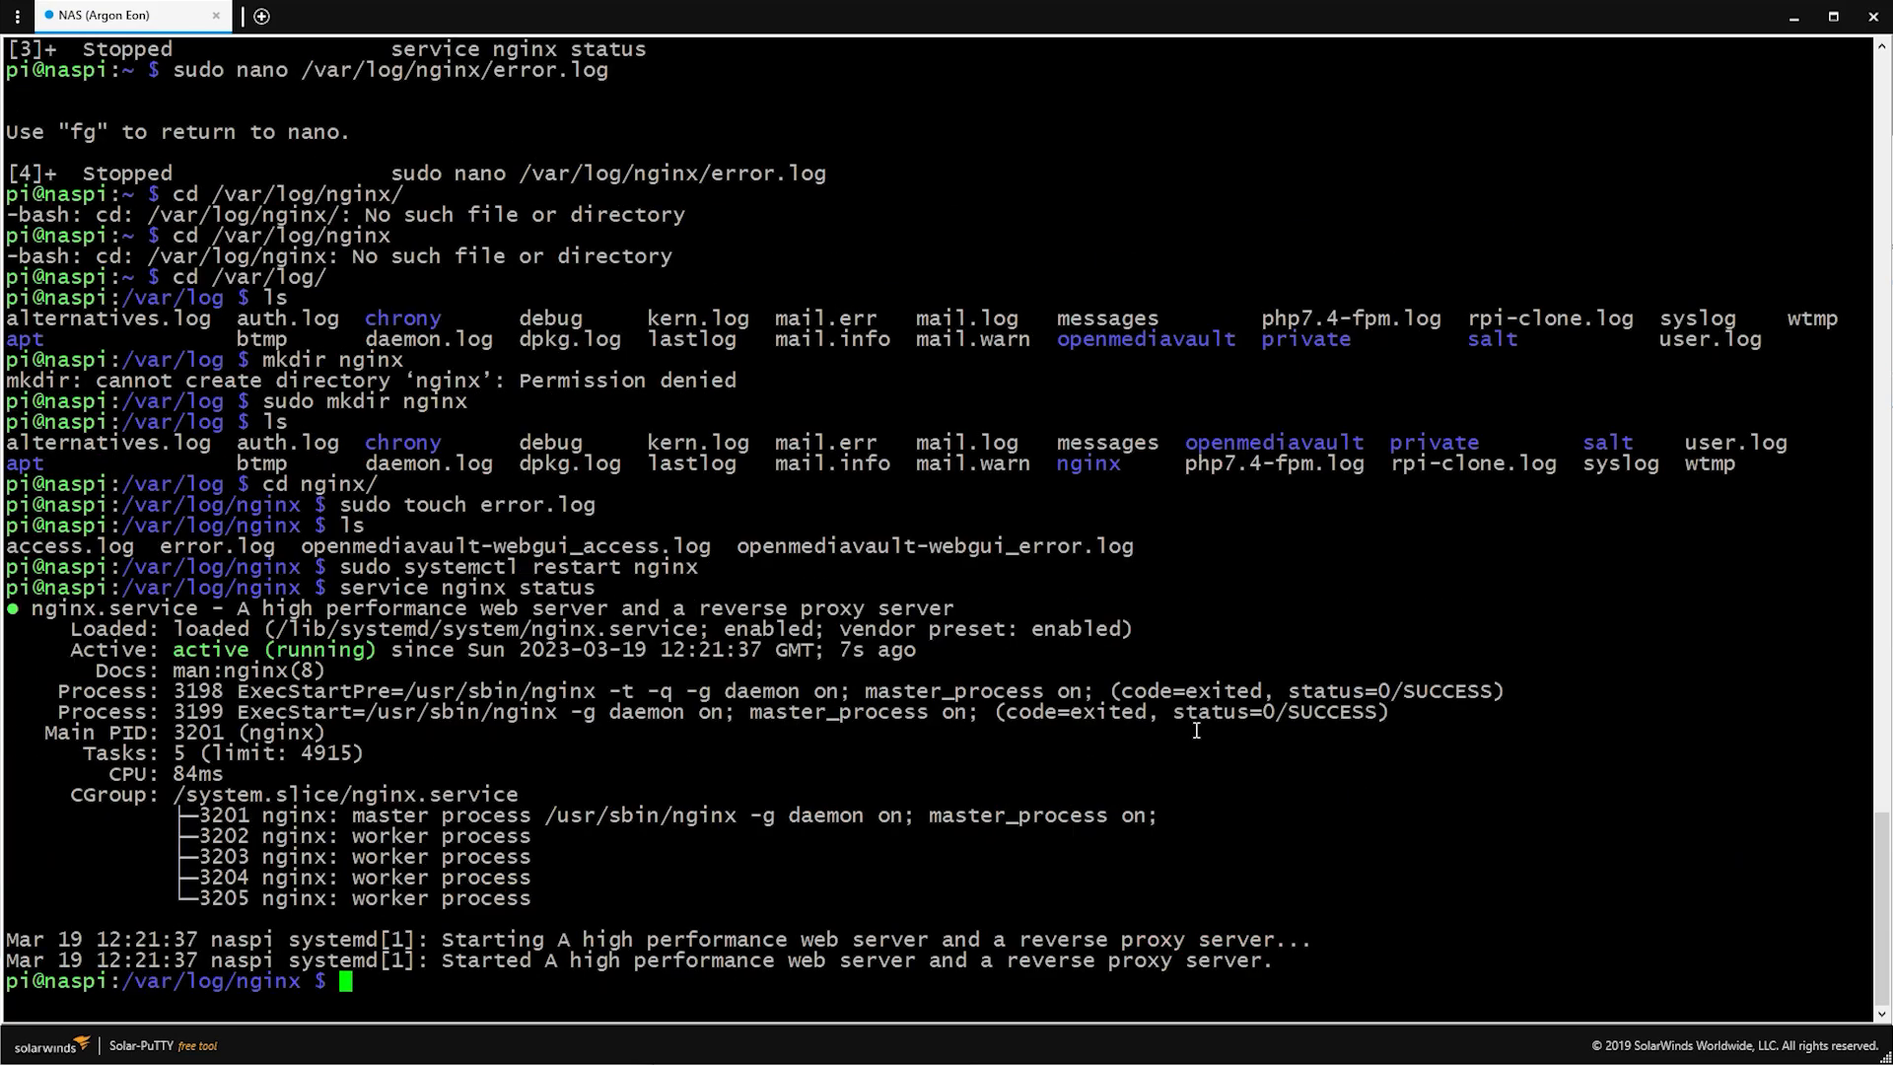
mouse_move(267, 483)
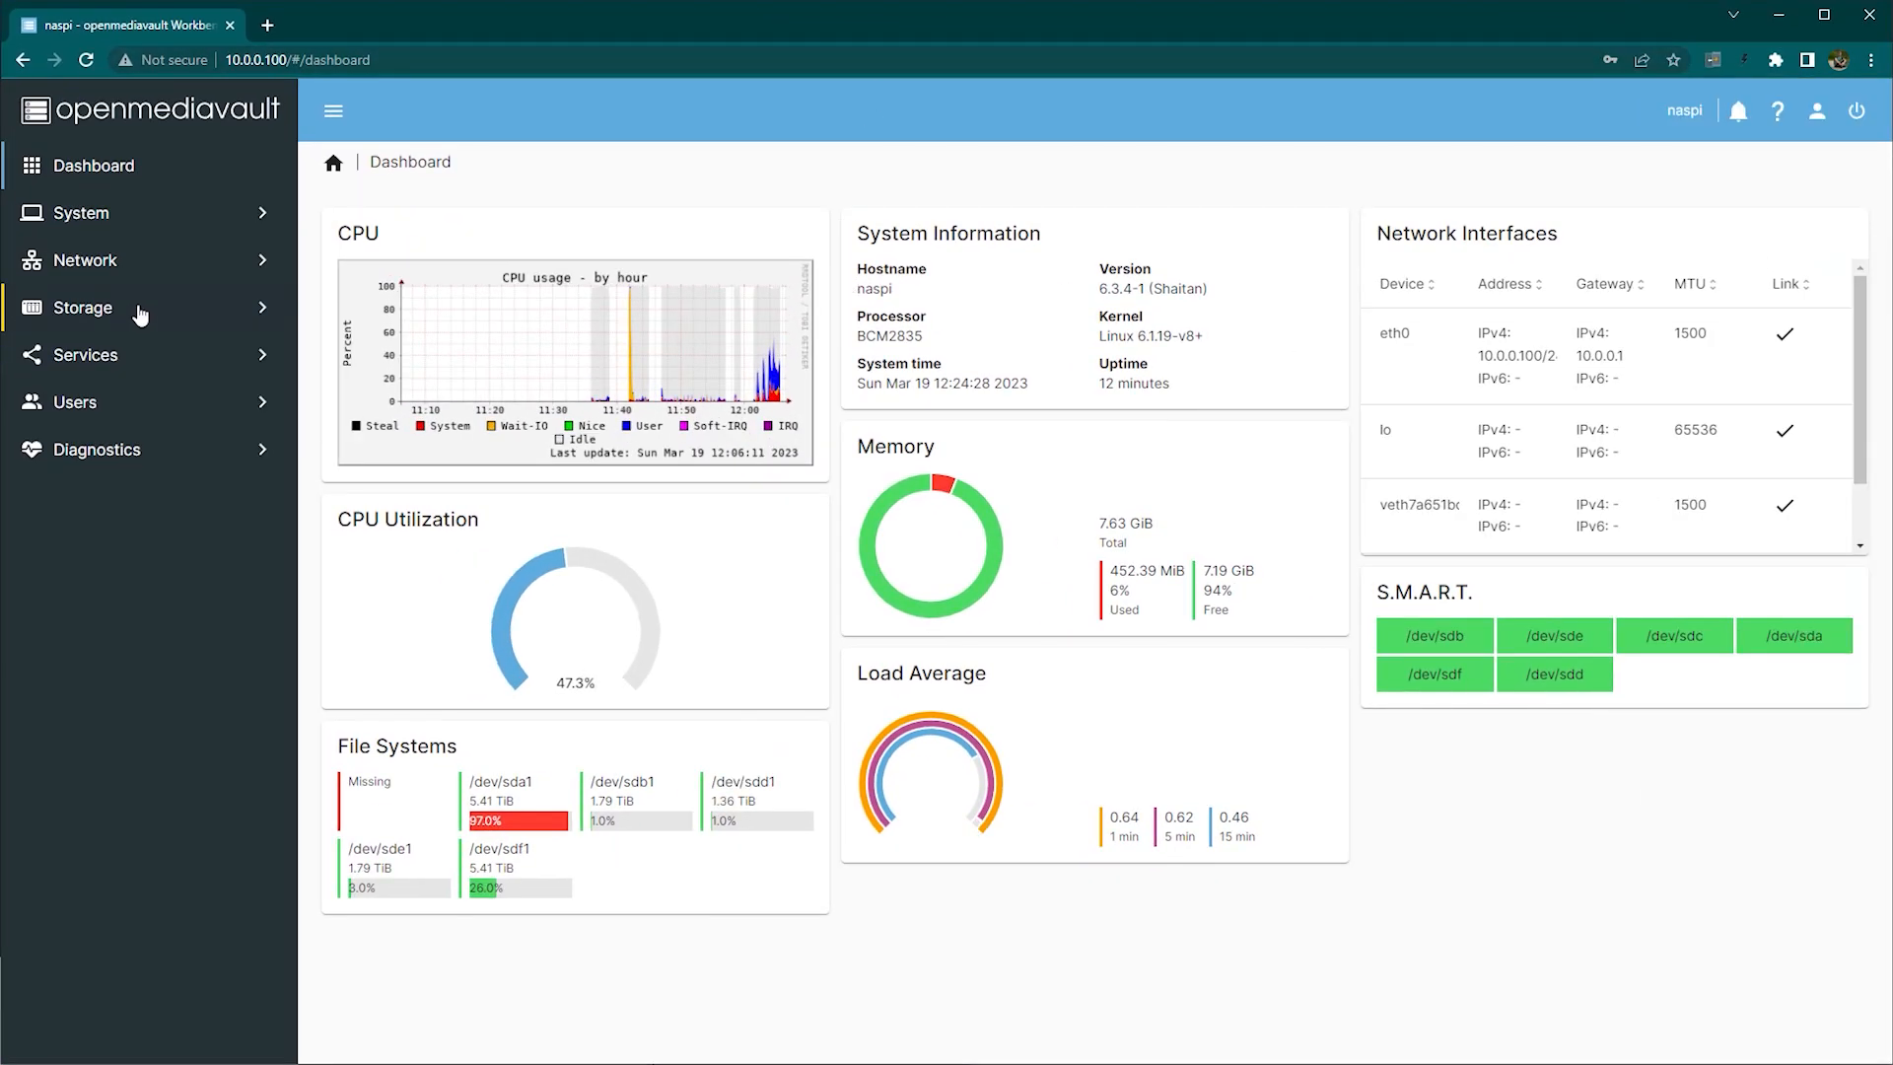
Check Storage in openmediavault, then show the Users page with pending postfix and ssh changes.
click(84, 308)
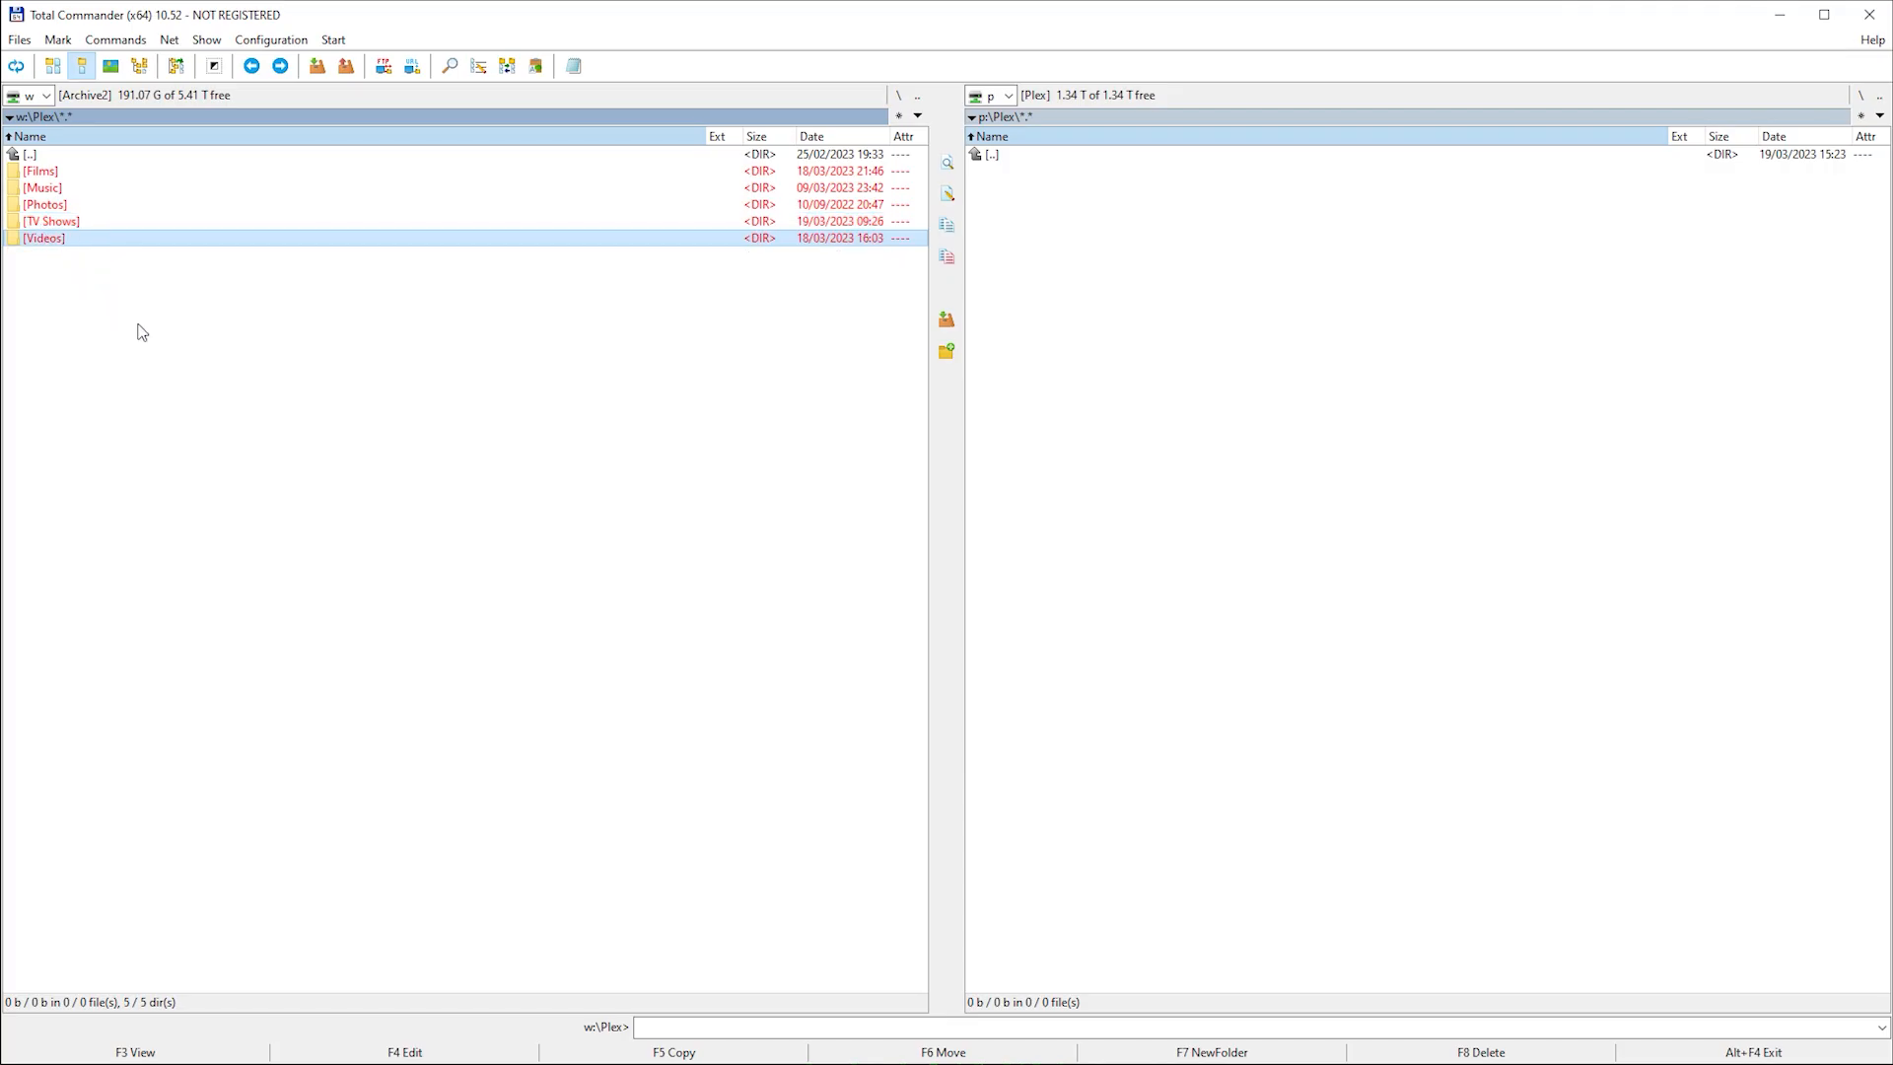
click(941, 1051)
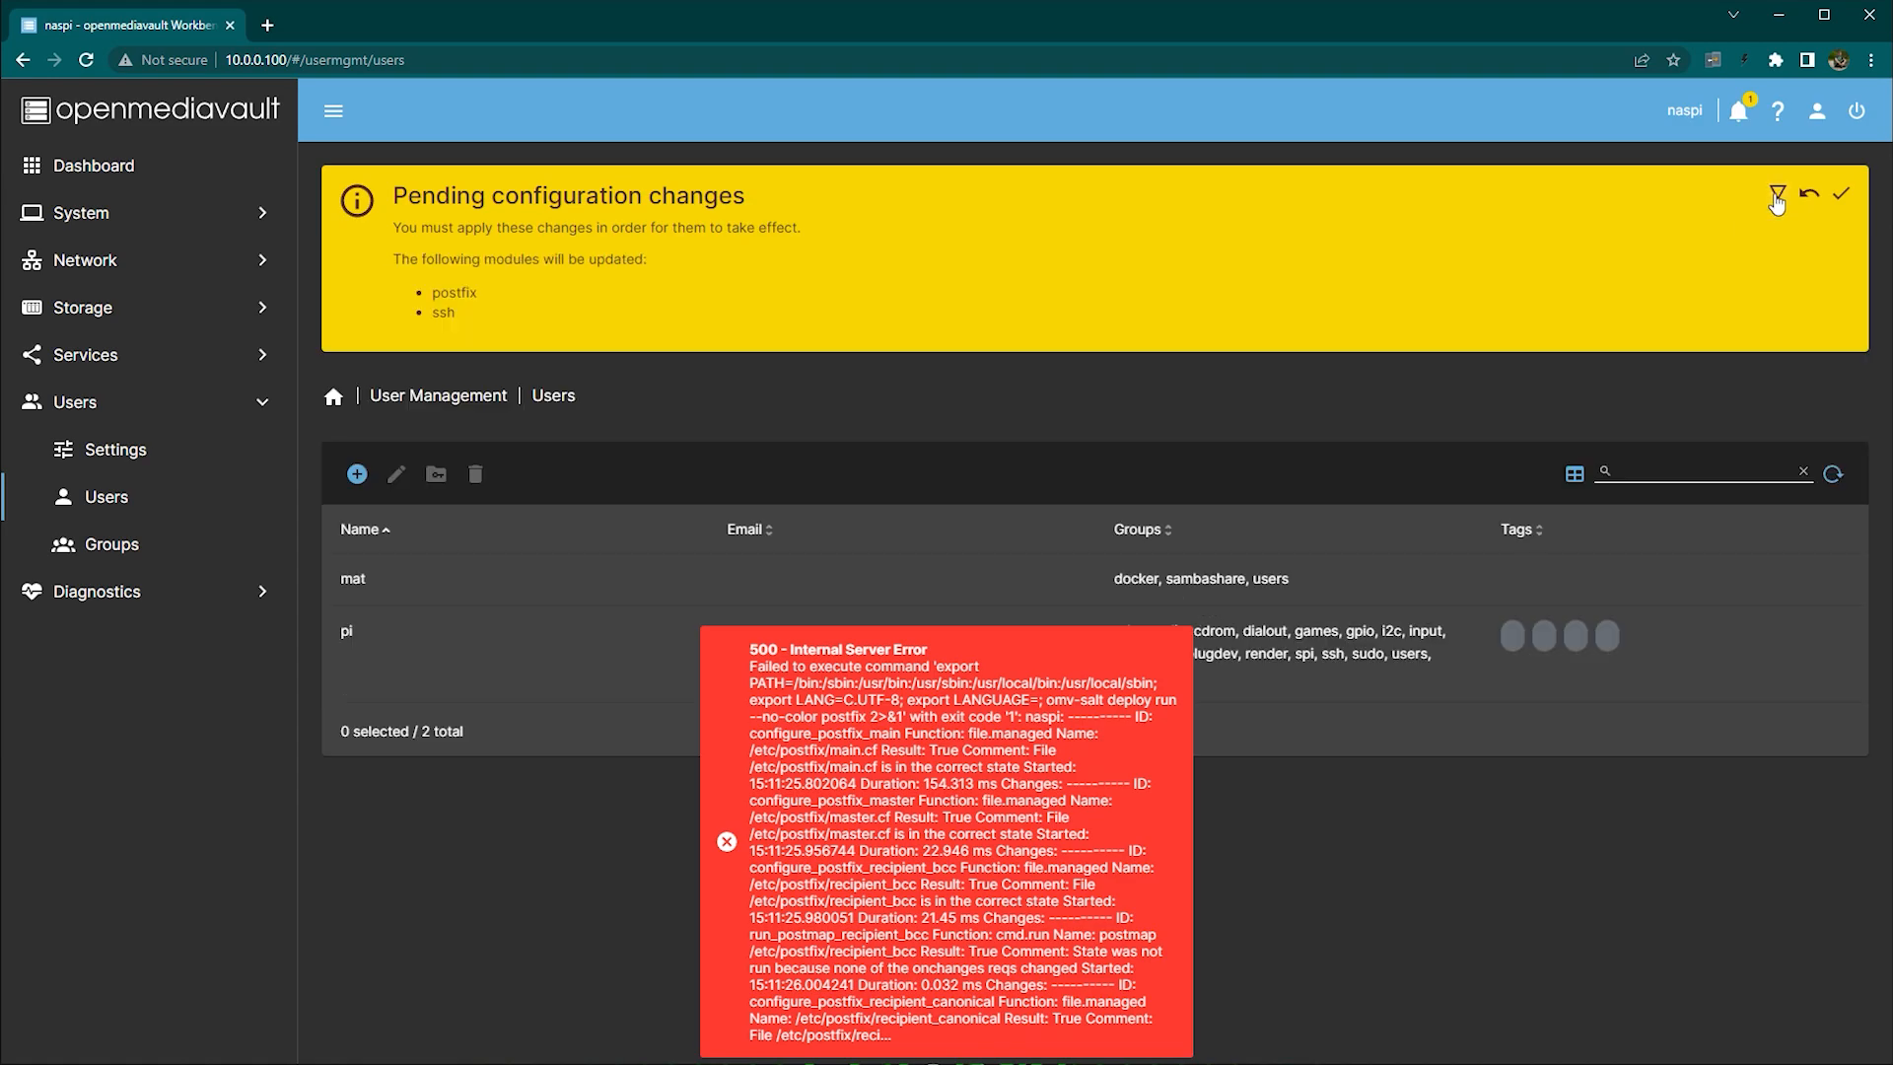
mouse_move(453, 291)
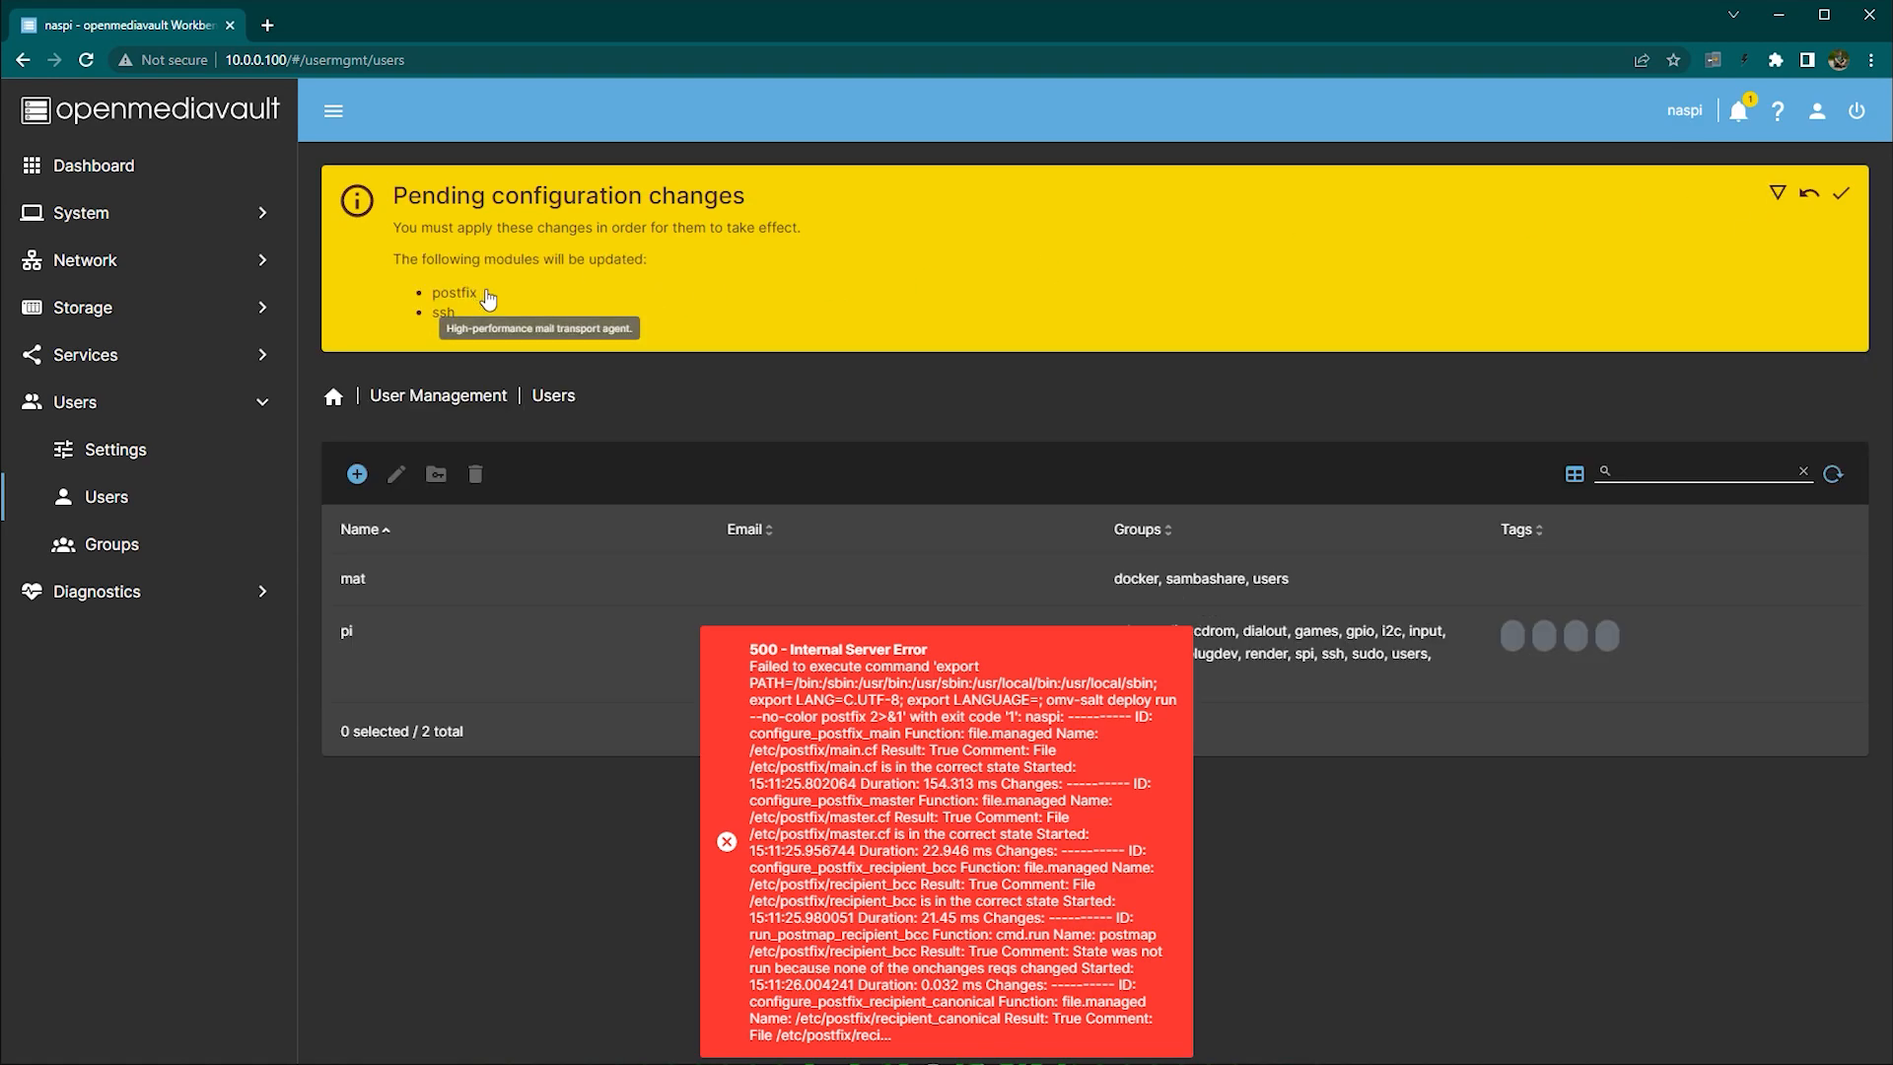
Open the Plex (P:) network share showing its single Plex folder.
click(726, 840)
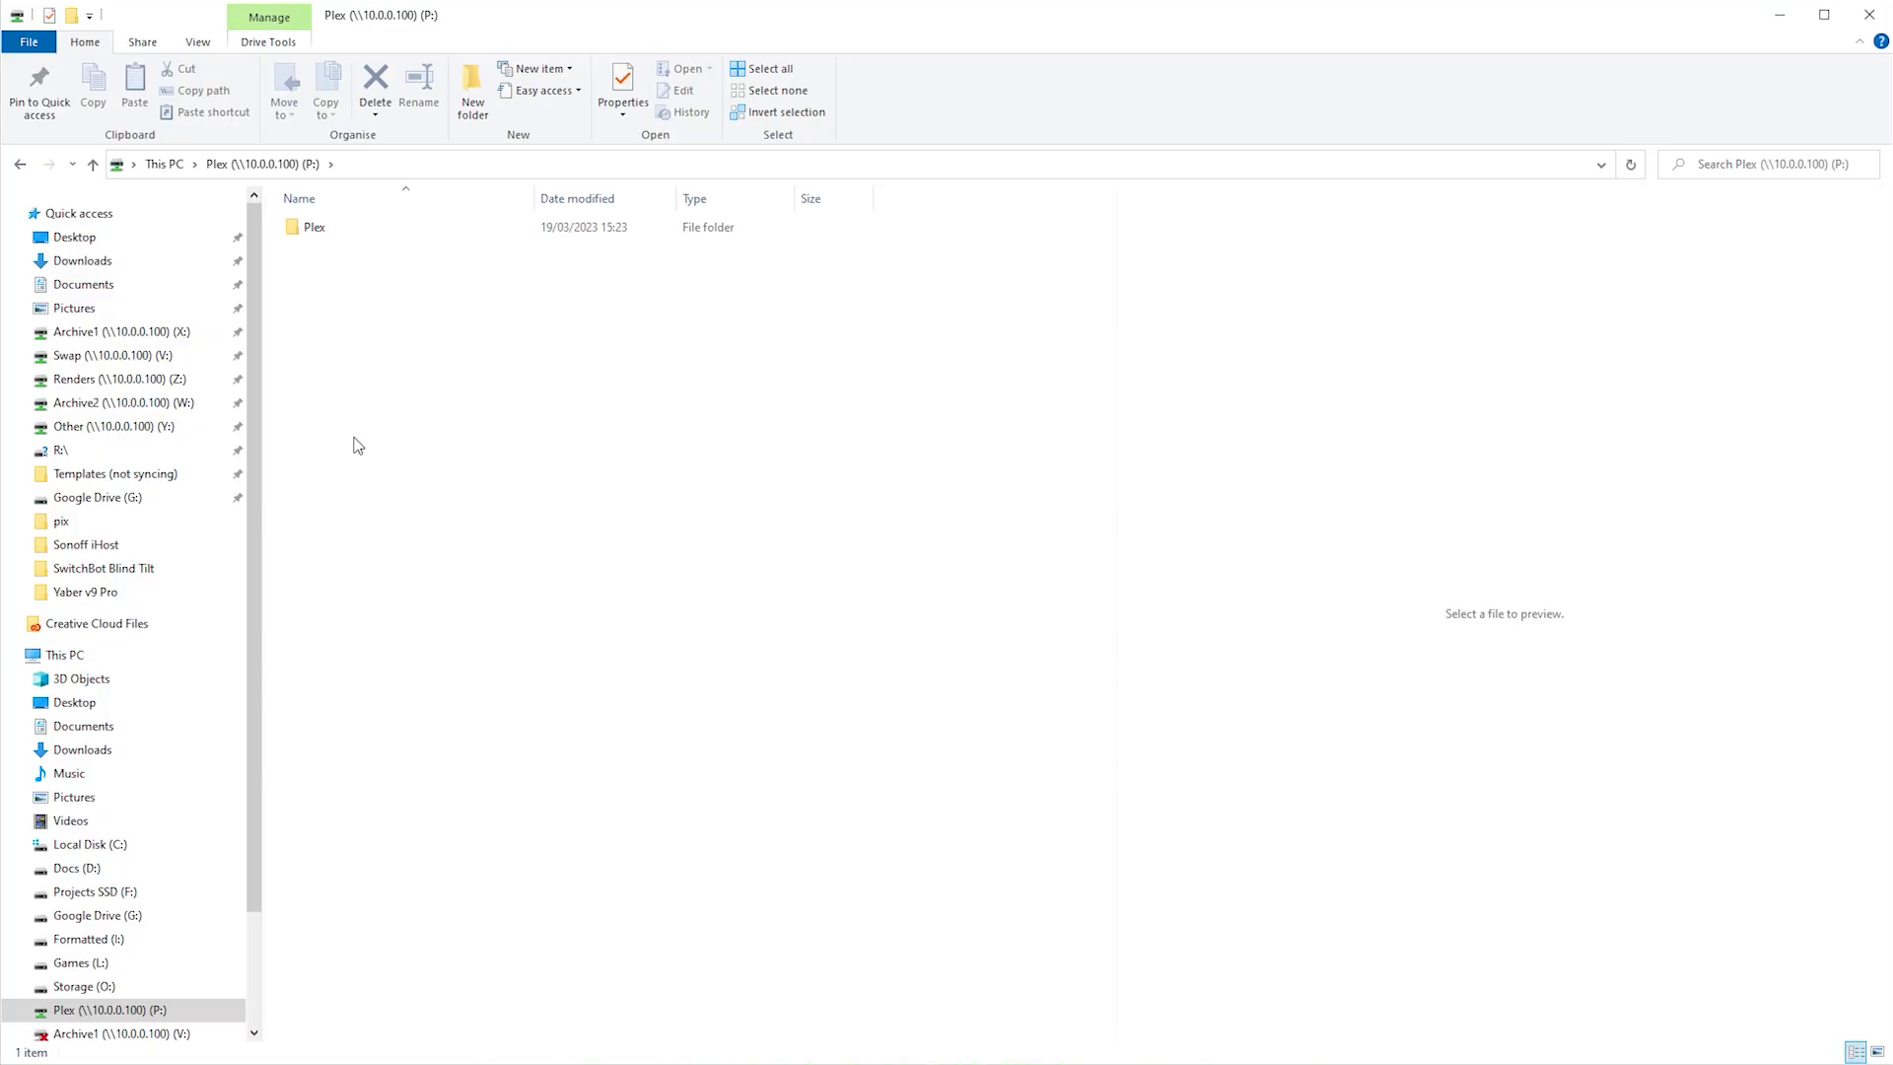
mouse_move(531, 130)
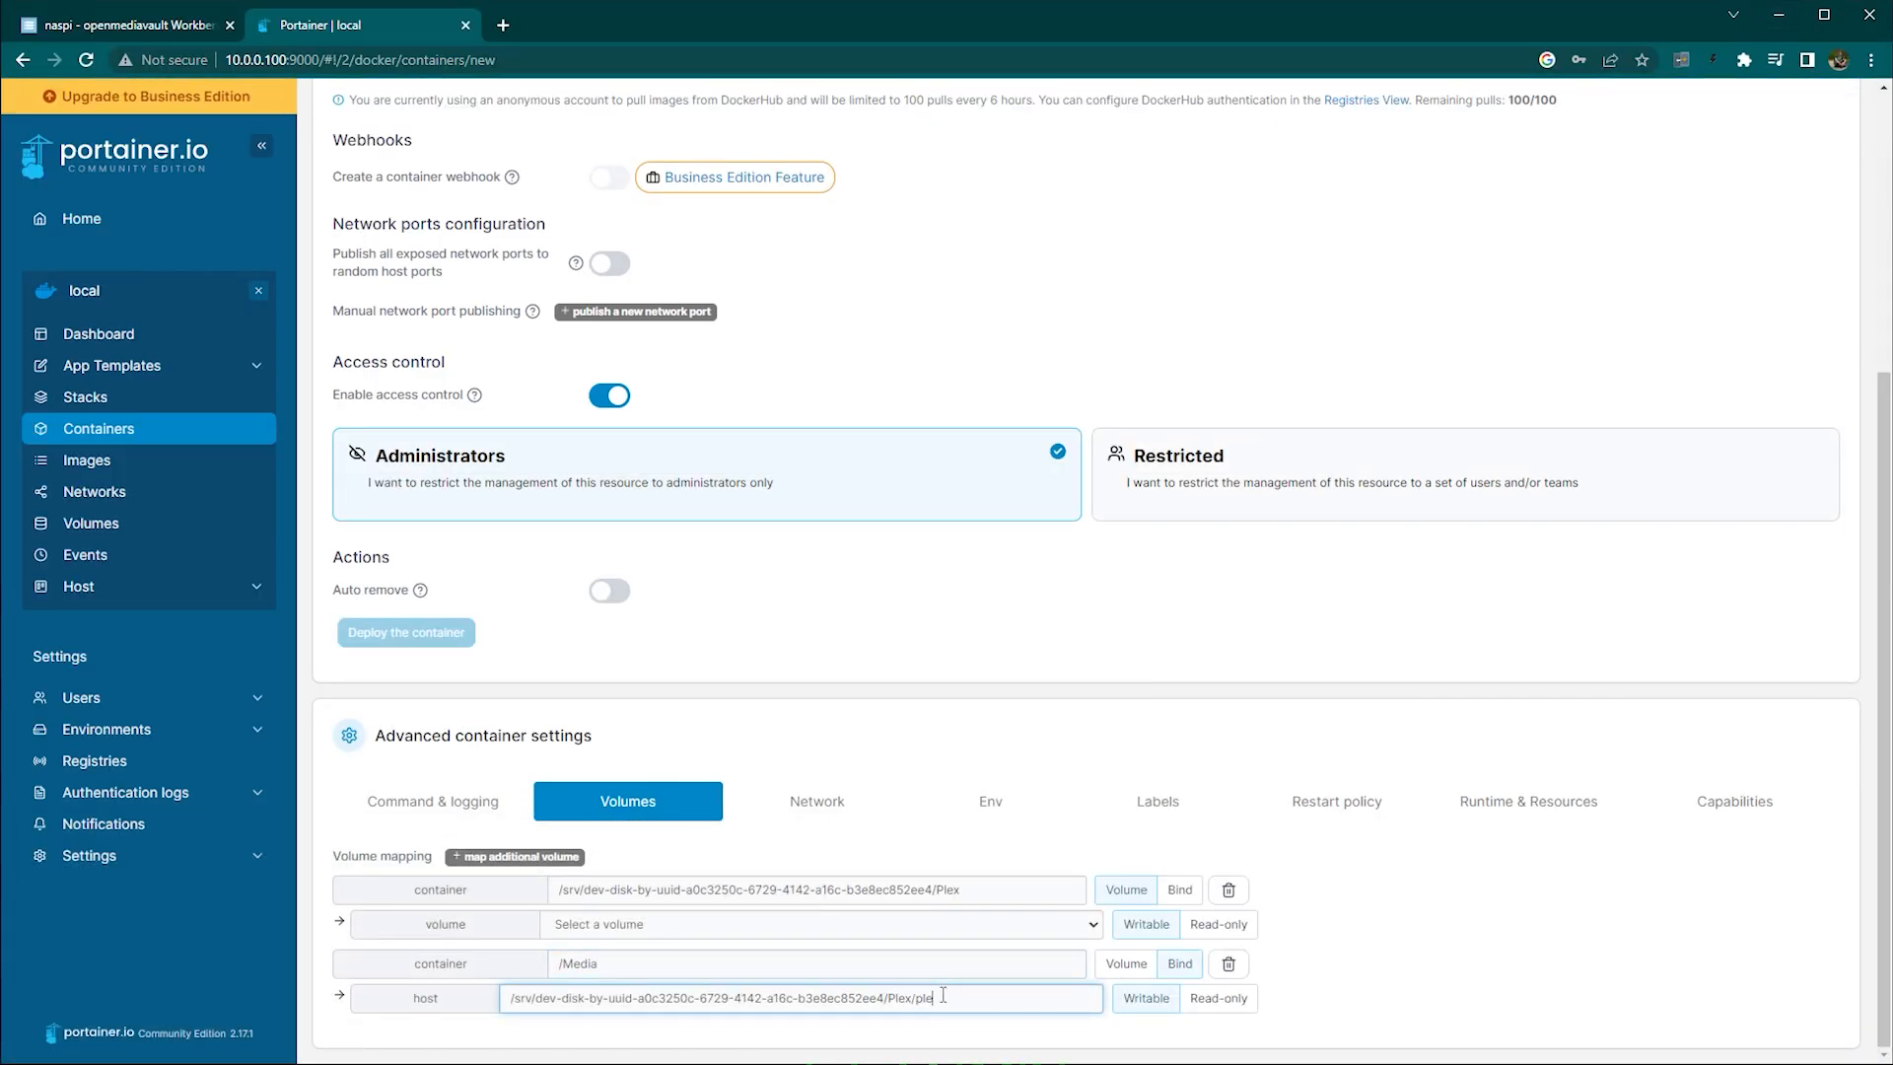
Set the /Media host path, image linuxserver/plex:latest, deploy the plex container and dismiss Plex's intro.
click(114, 23)
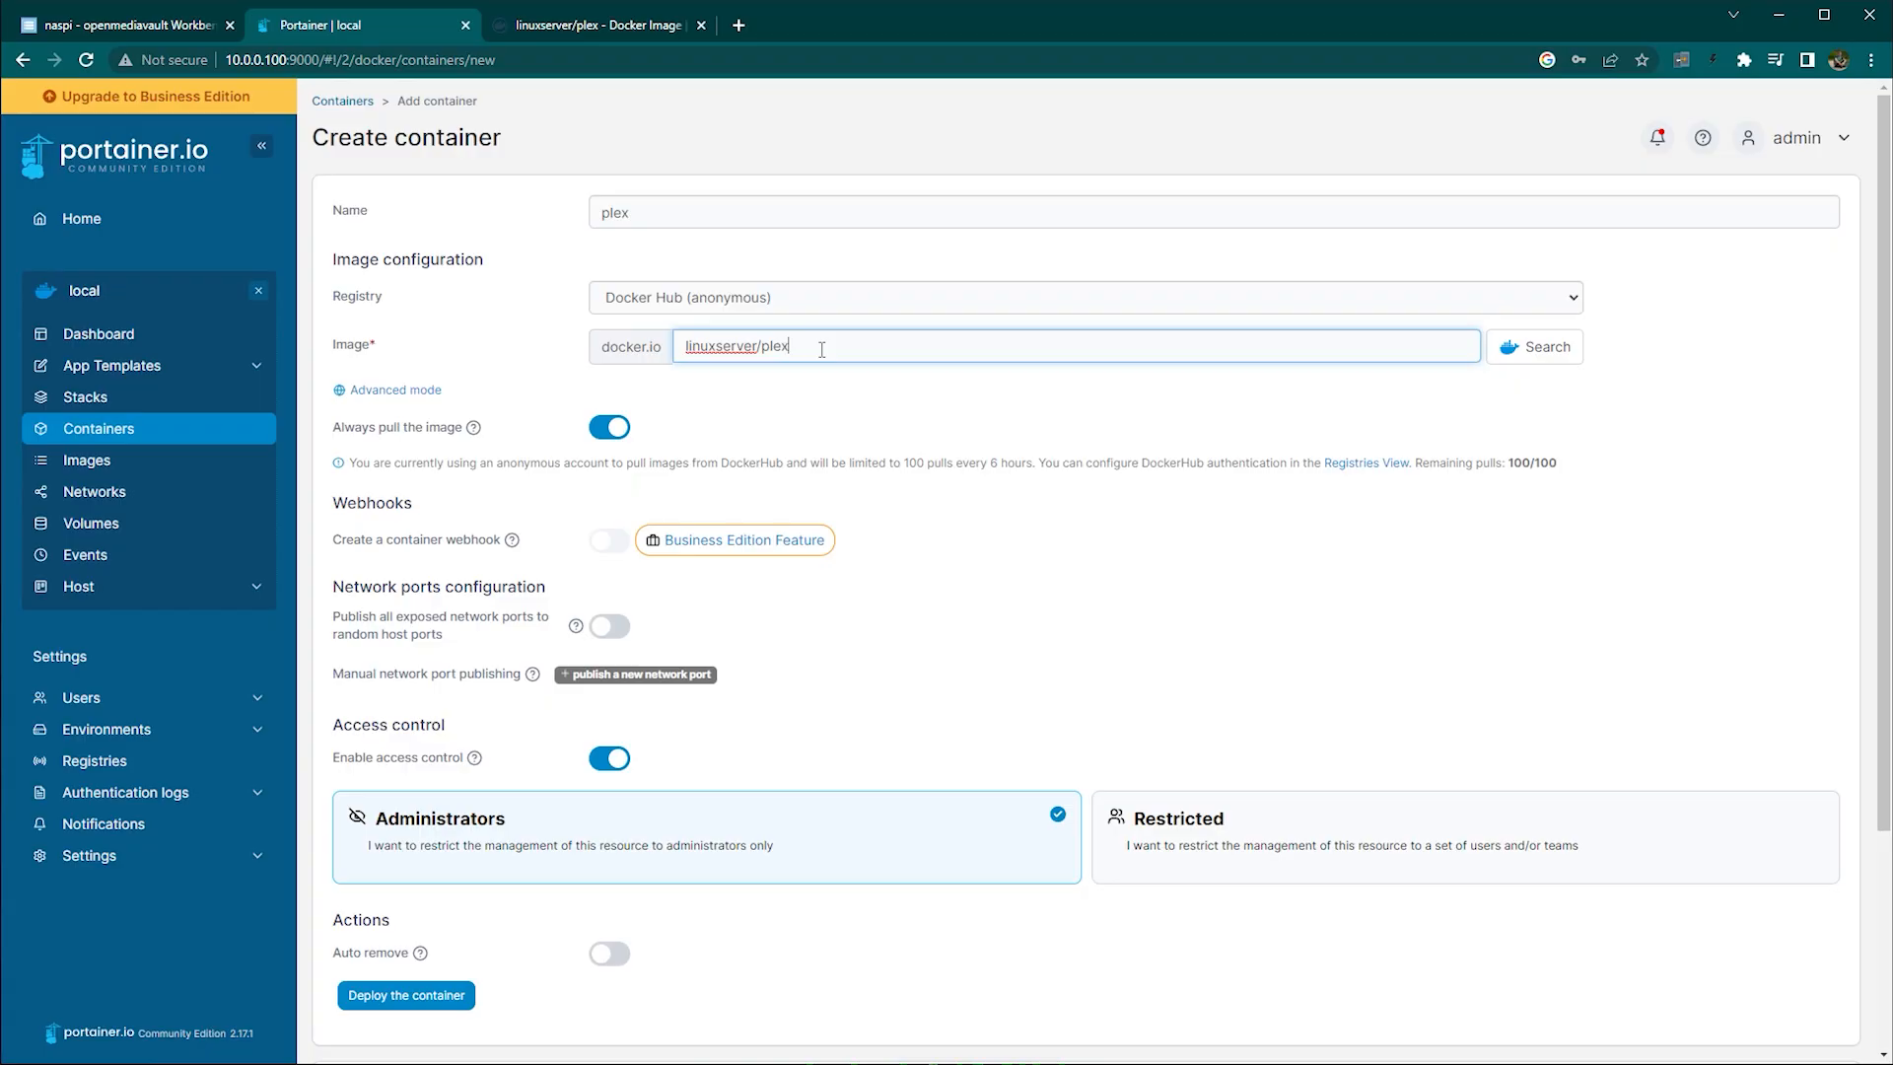
text(:latest)
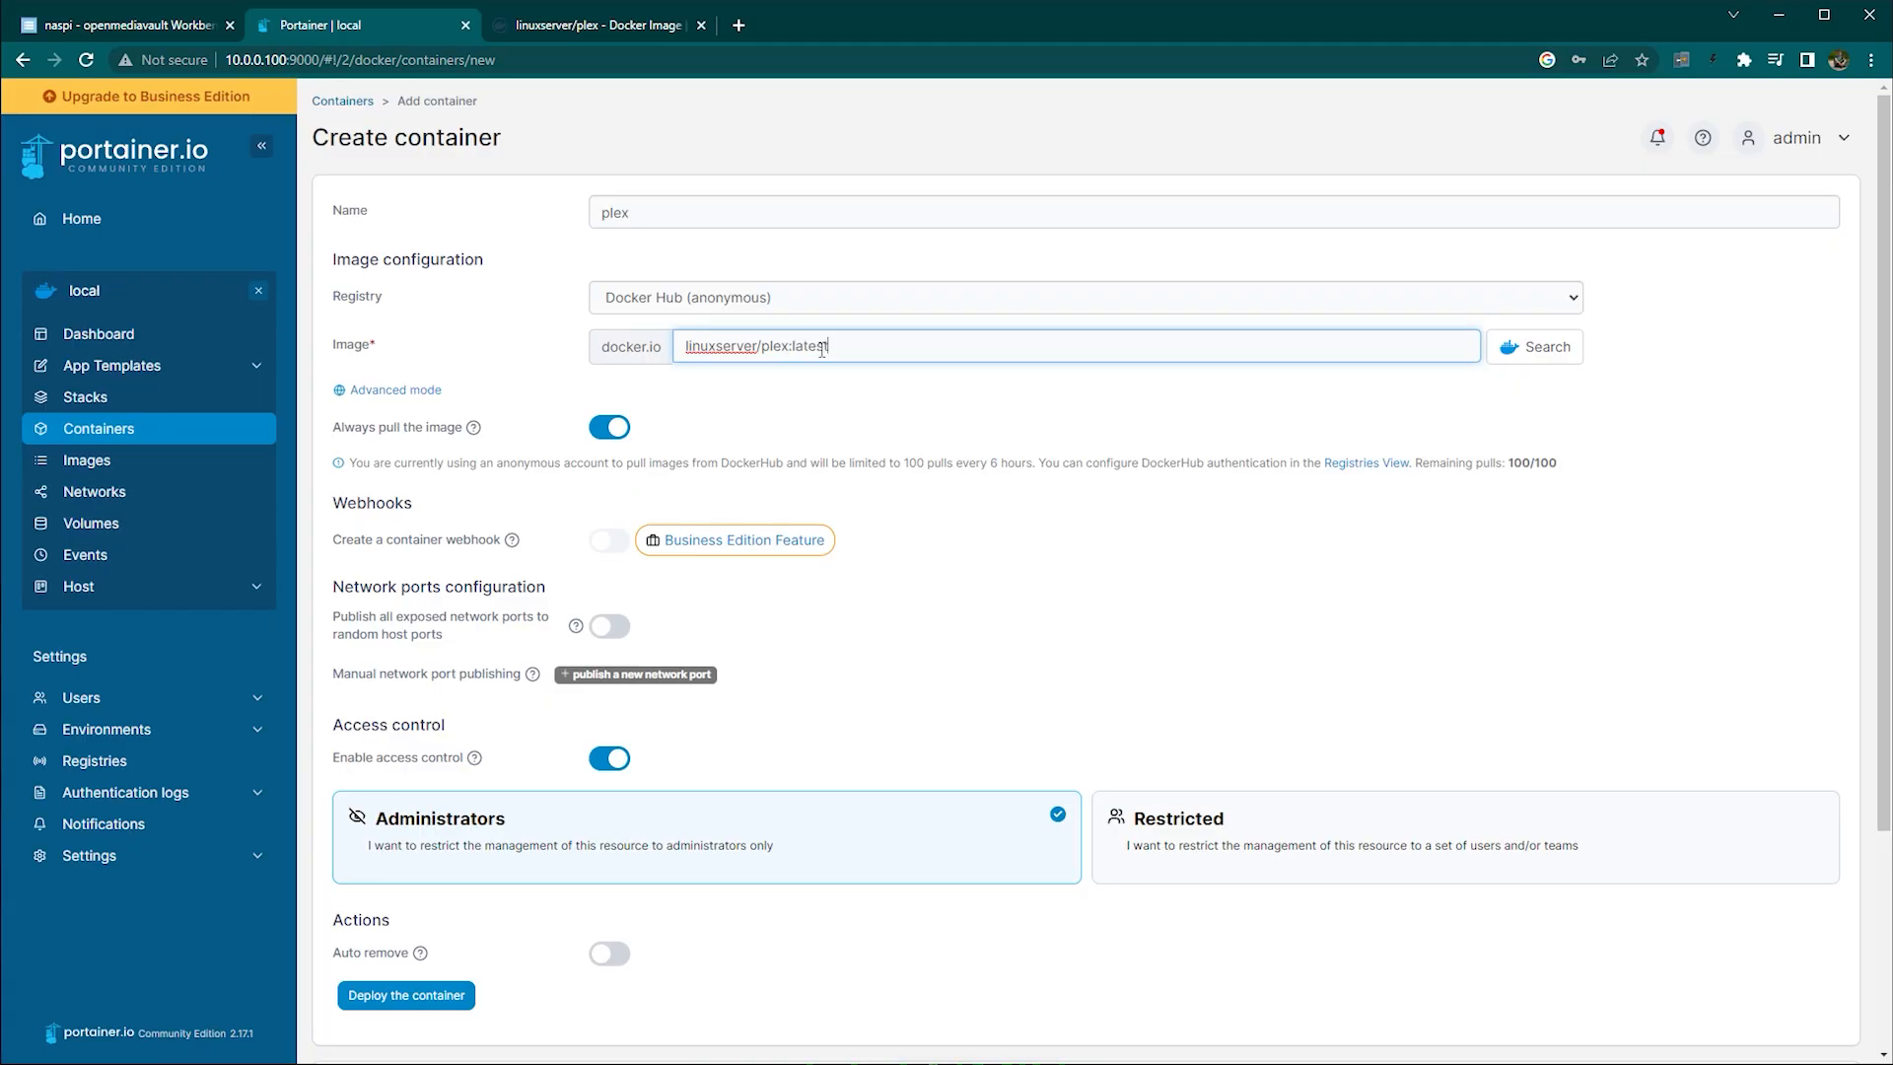
click(689, 402)
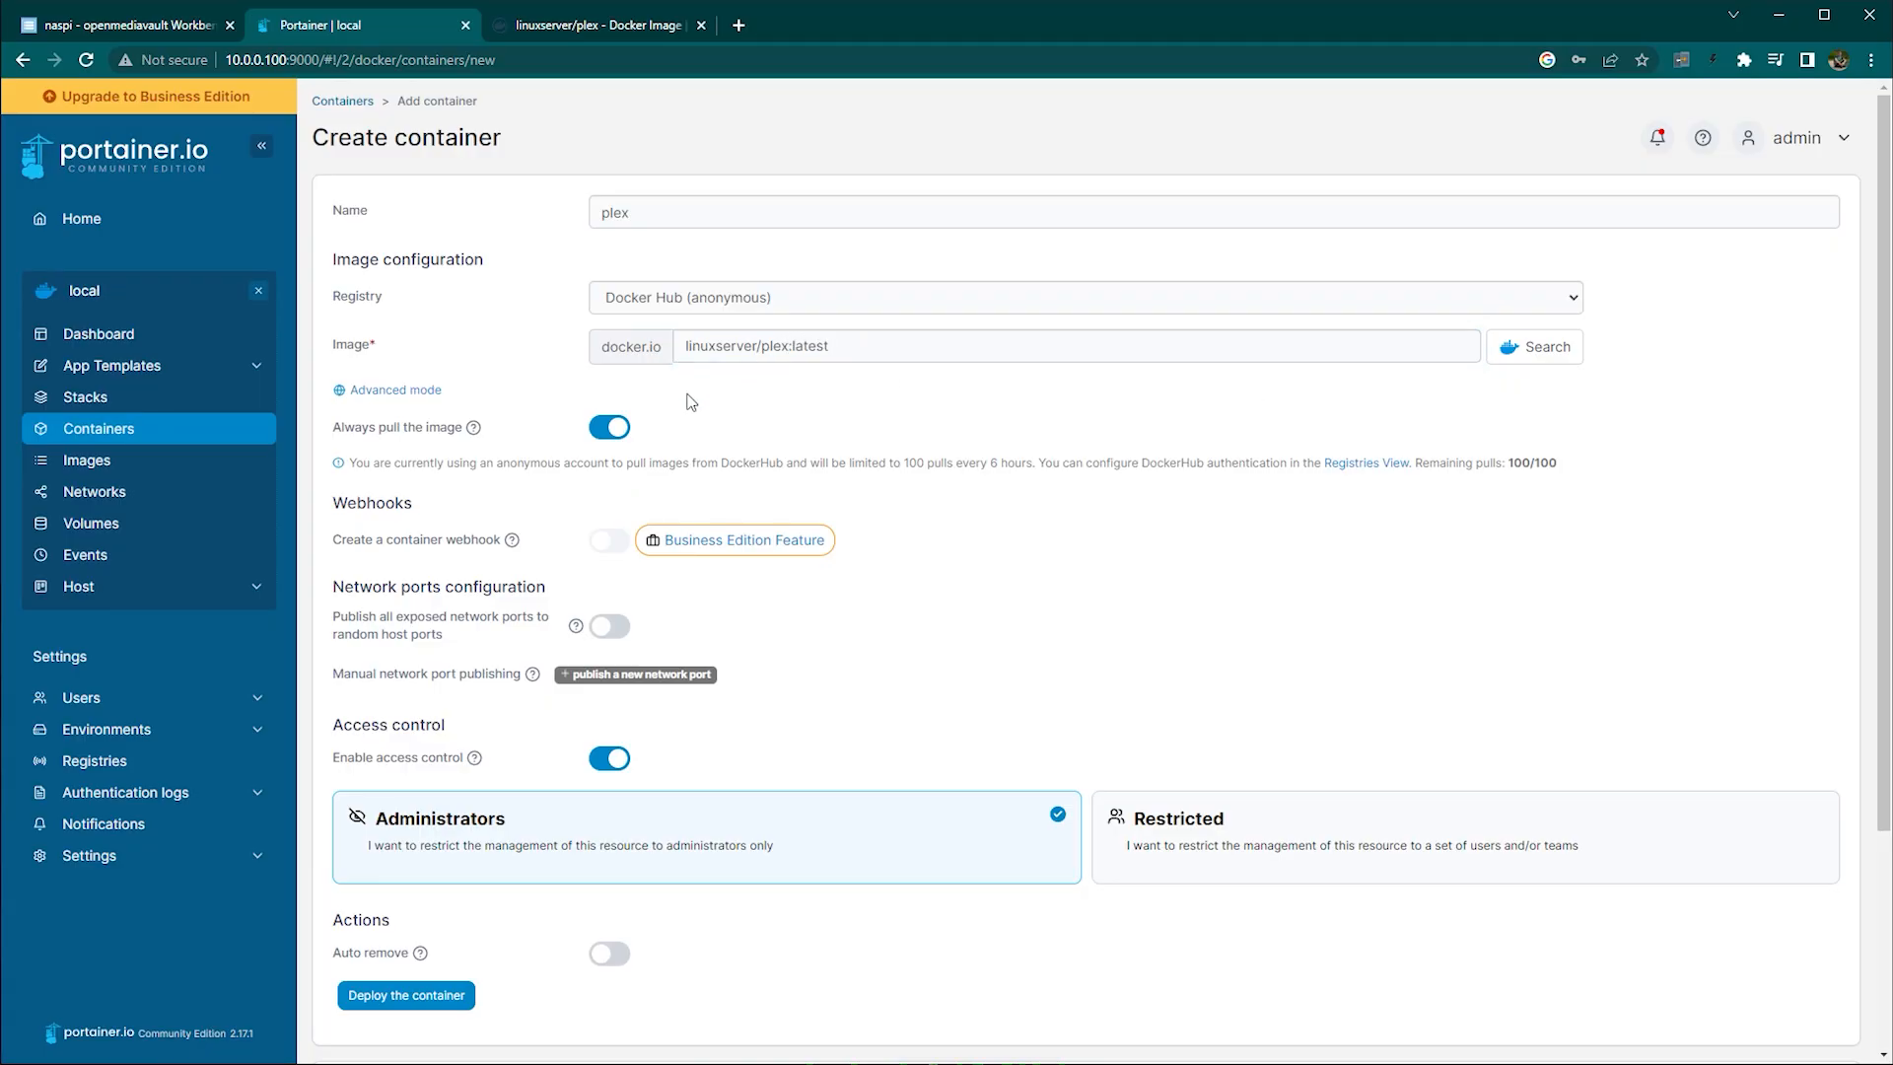
click(591, 24)
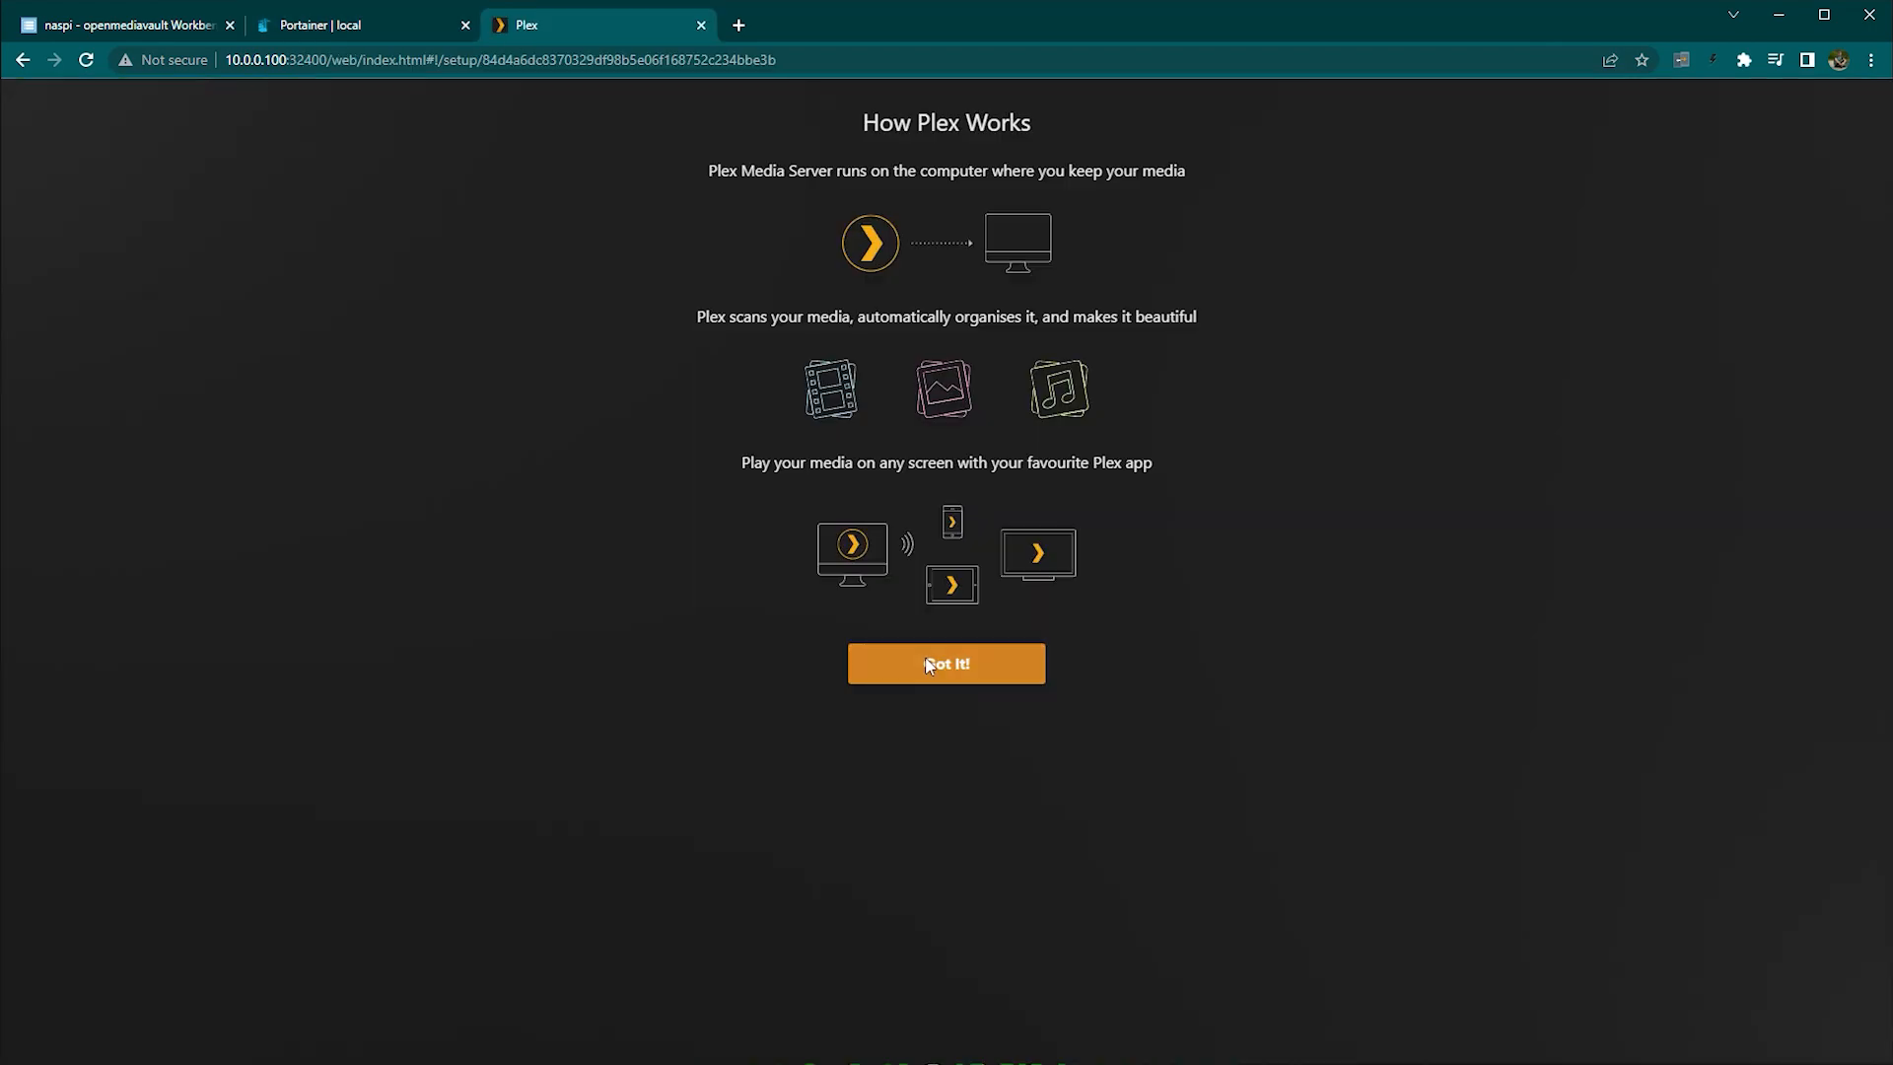
click(944, 662)
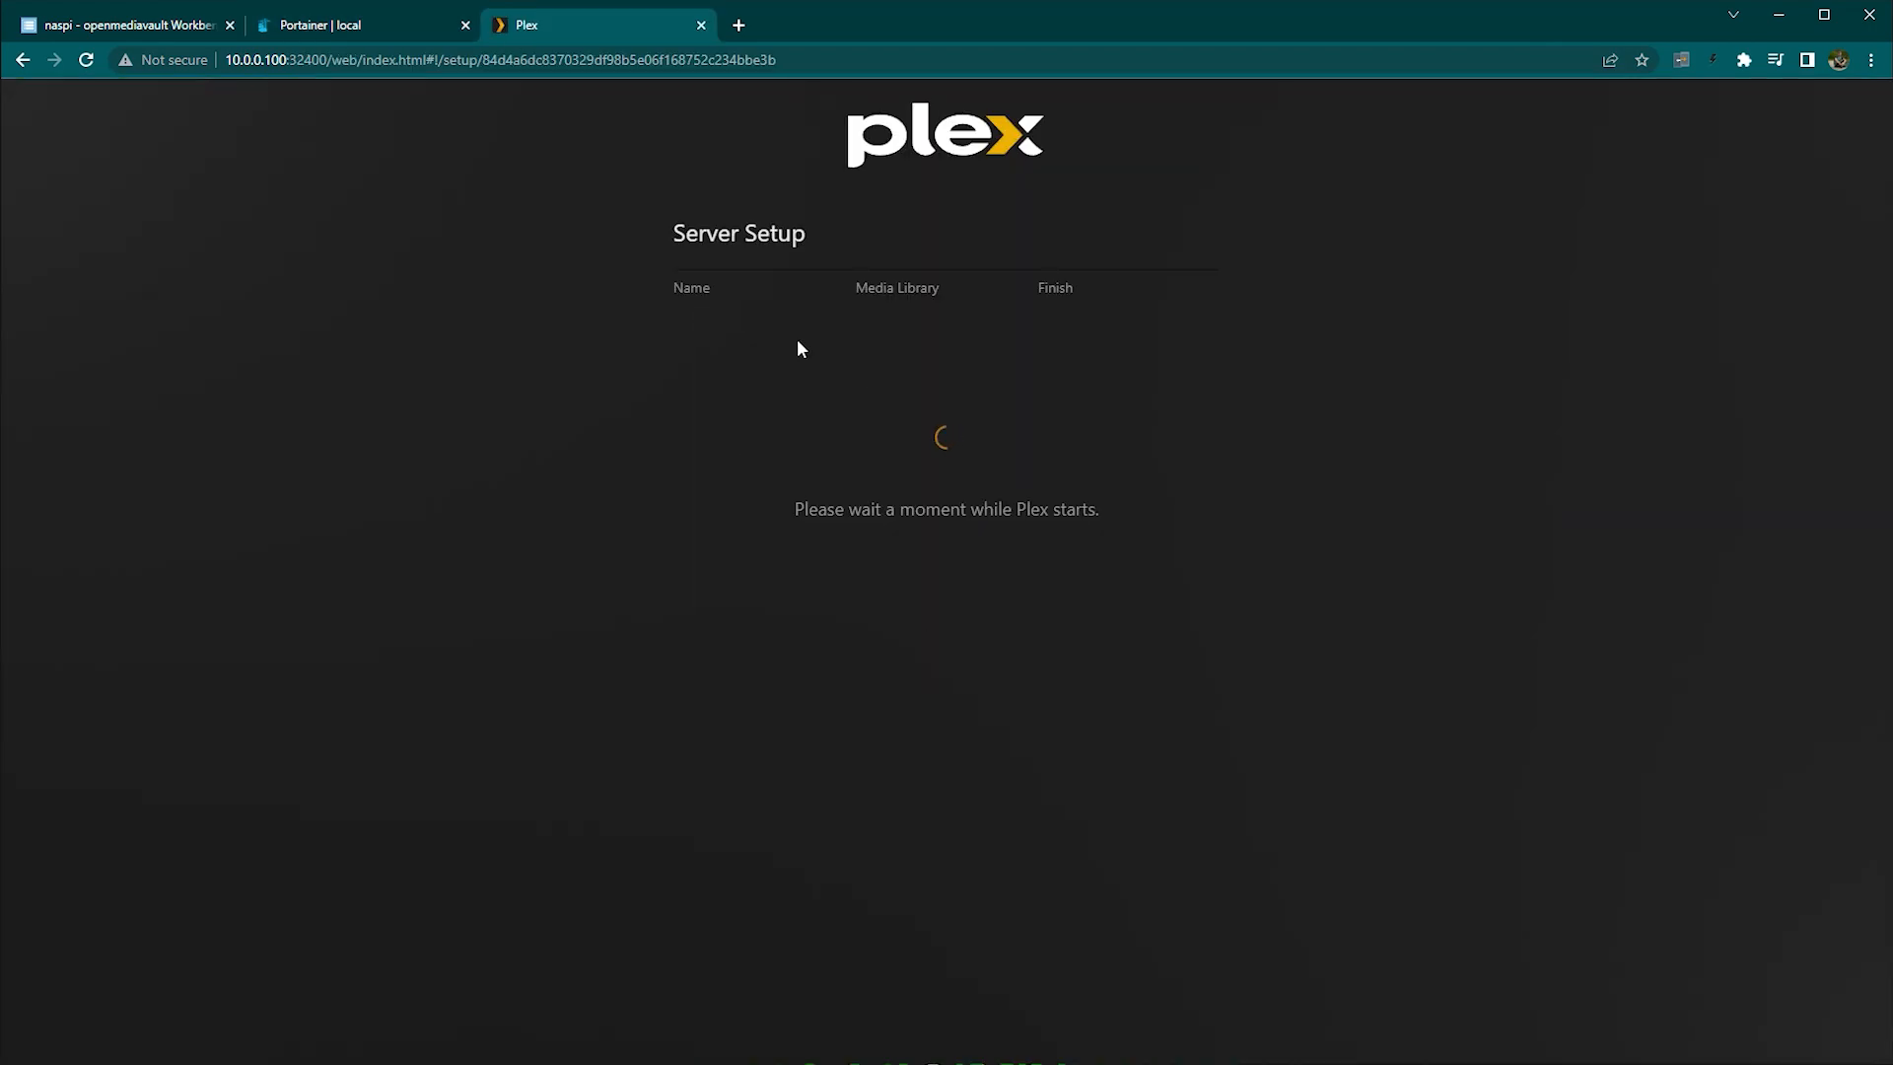